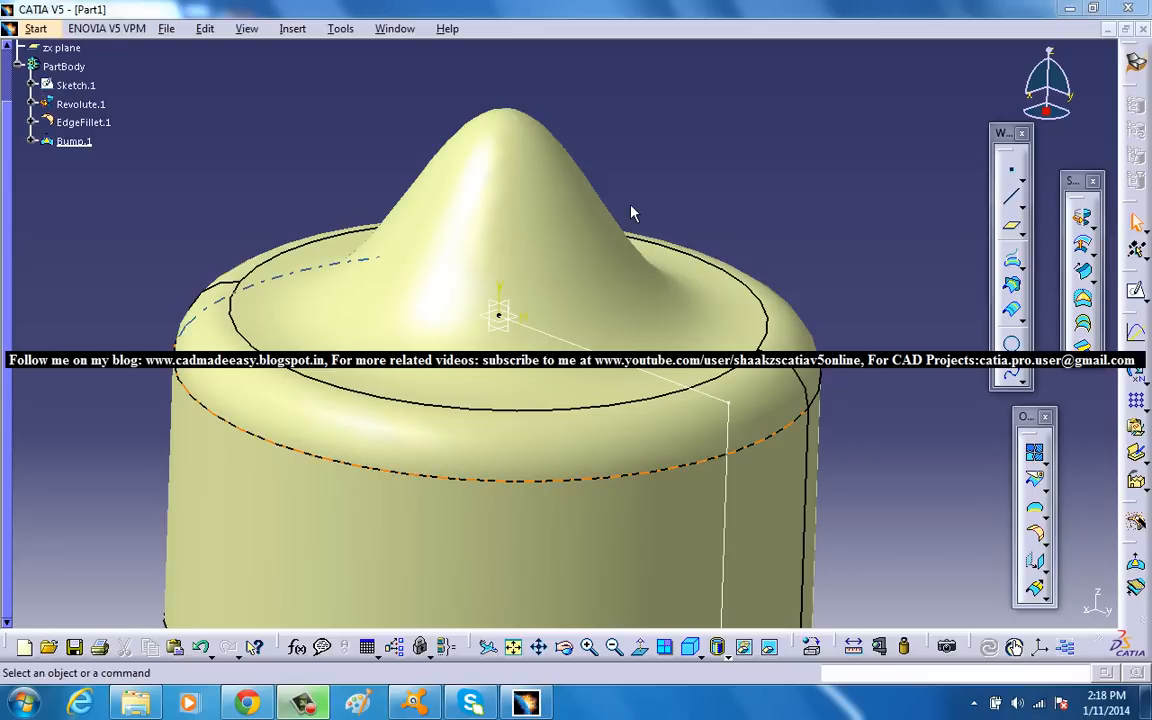
mouse_move(670, 258)
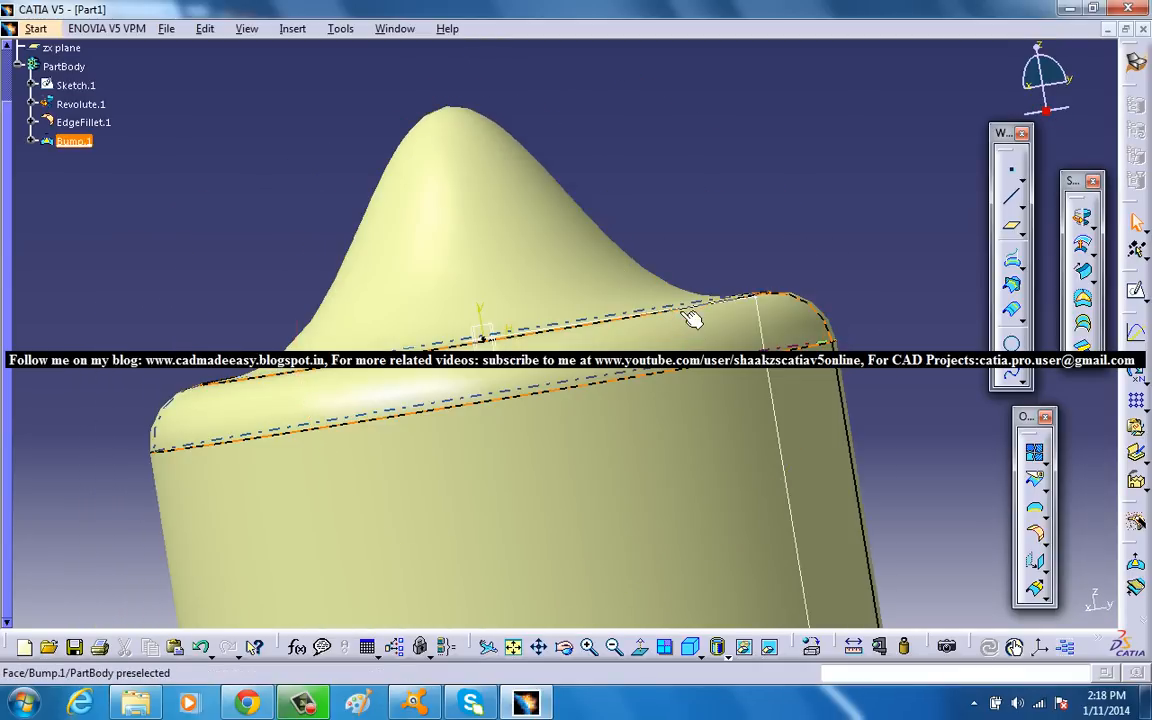
Step: Inspect the bumped part, then delete Bump.1 so EdgeFillet.1 is last in the tree
left_click_drag(693, 318, 740, 423)
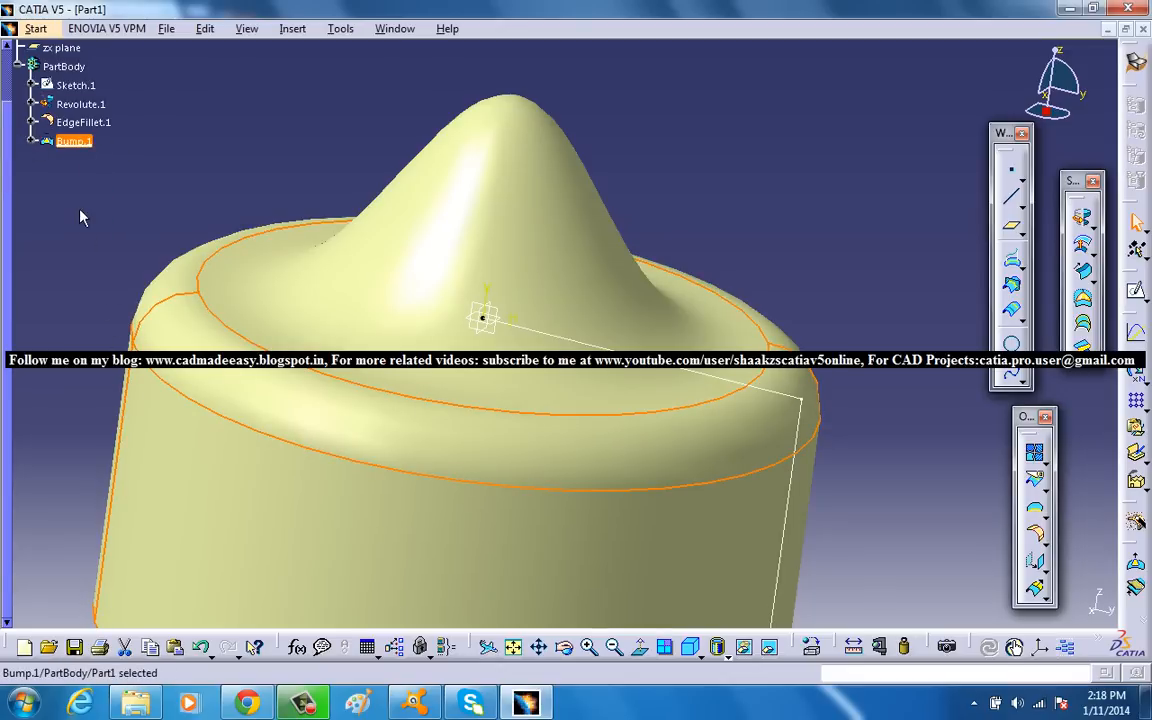
mouse_move(74, 140)
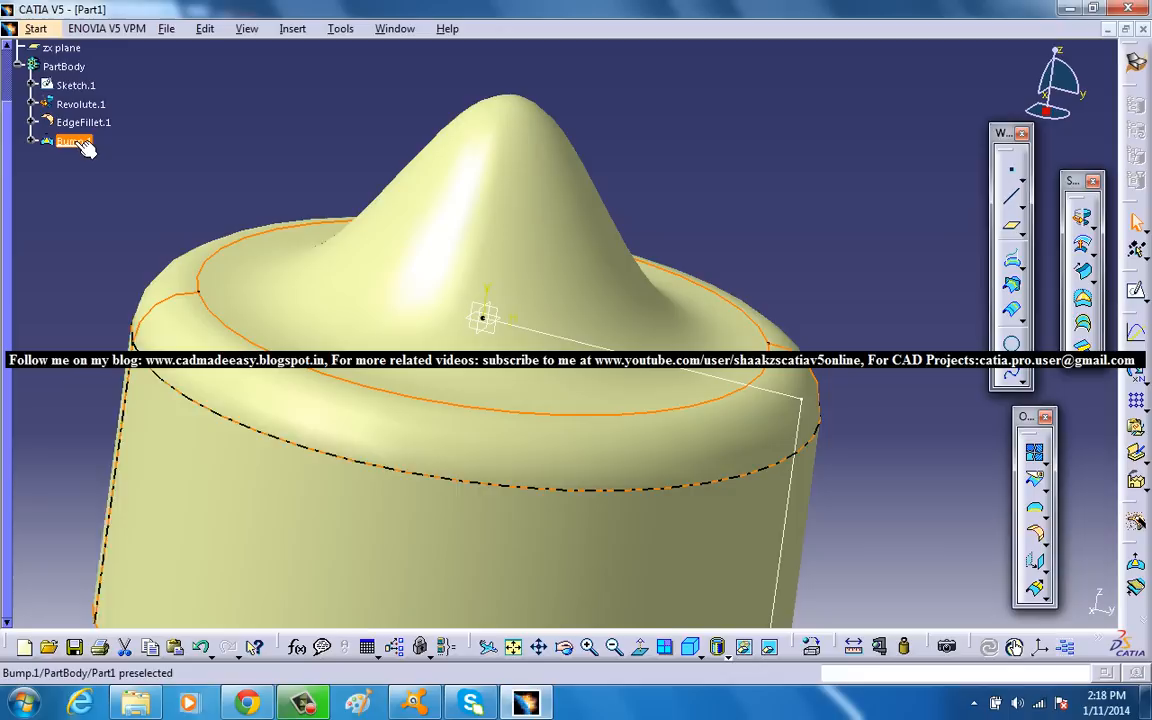
left_click(72, 140)
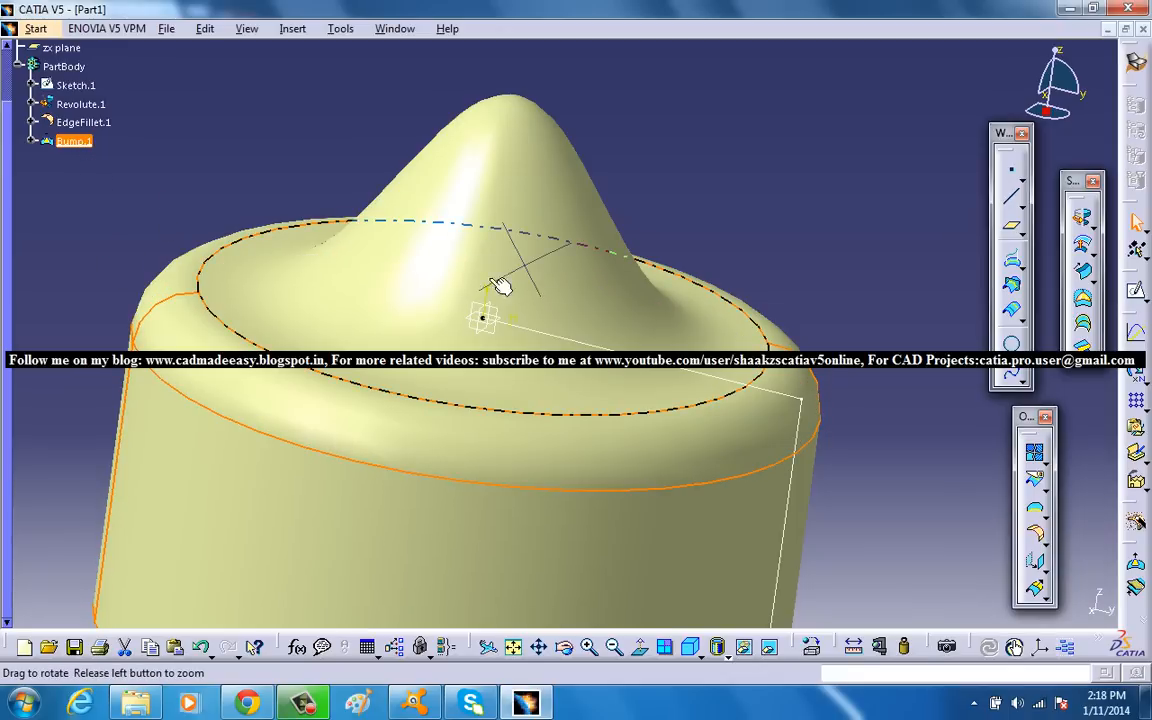
left_click_drag(500, 290, 477, 276)
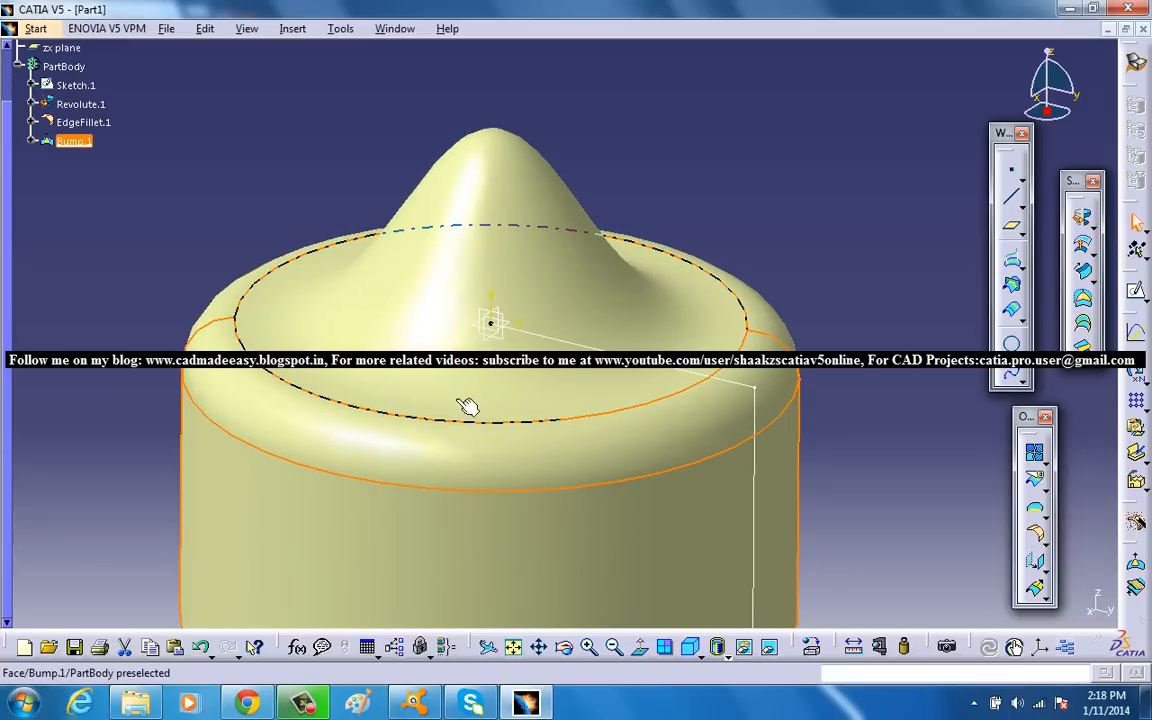
mouse_move(488, 378)
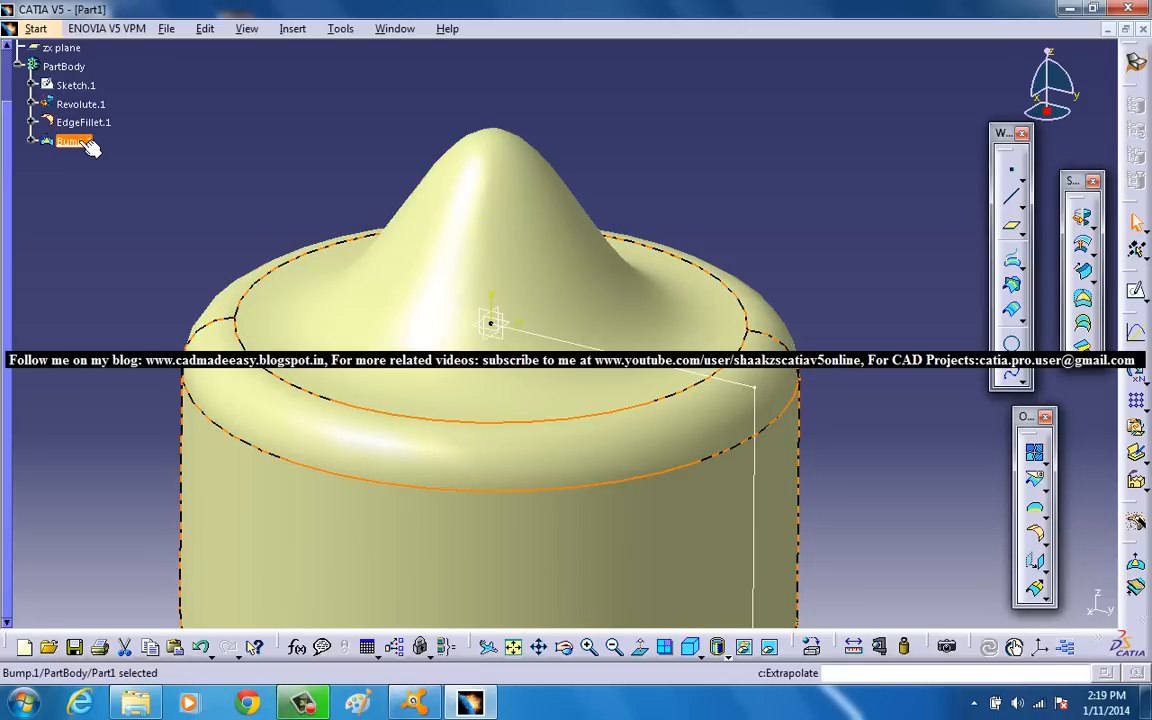
right_click(70, 140)
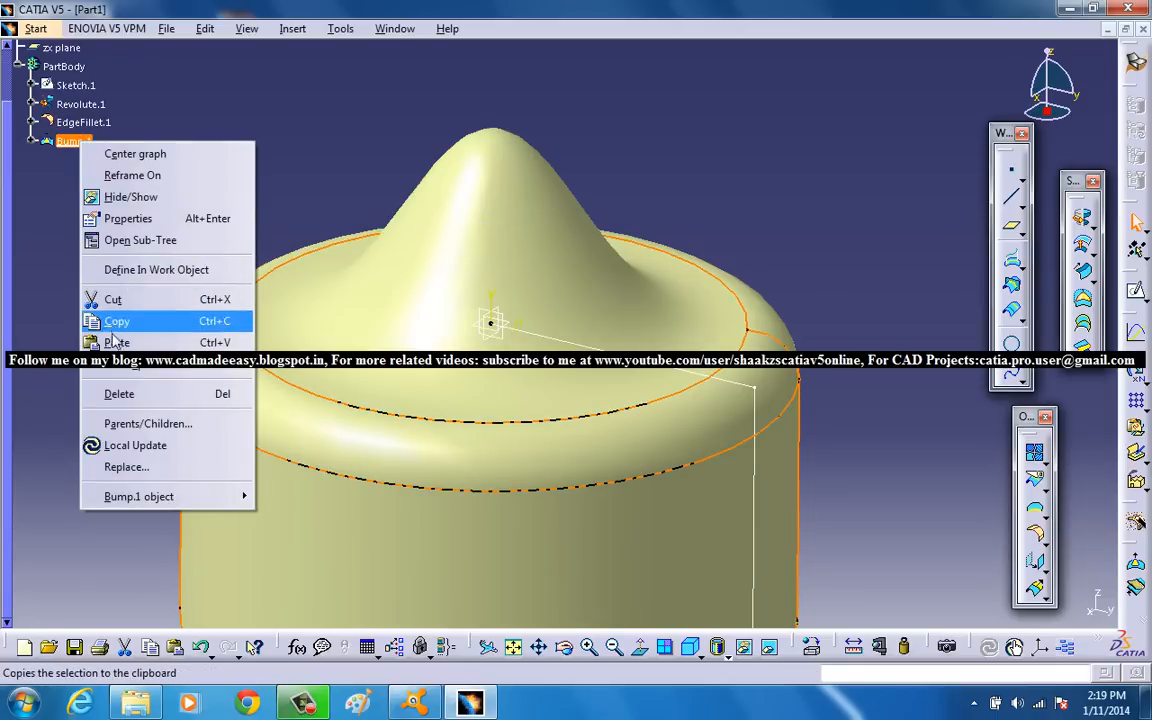
left_click(119, 393)
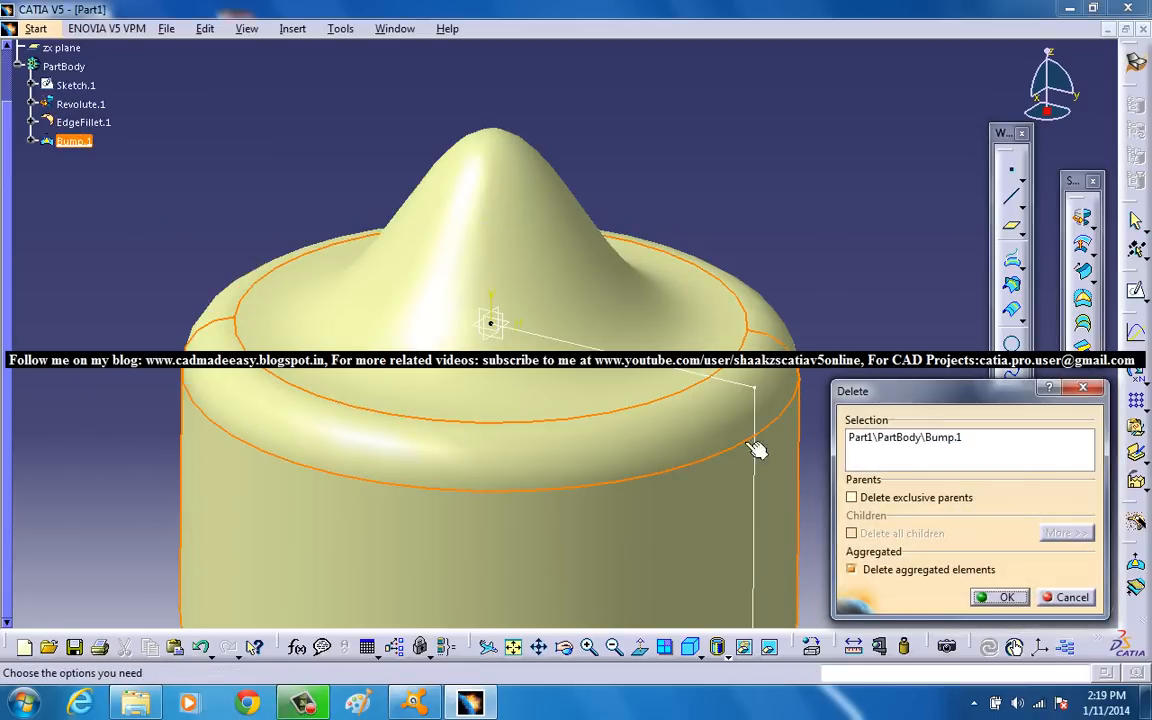
left_click(1006, 597)
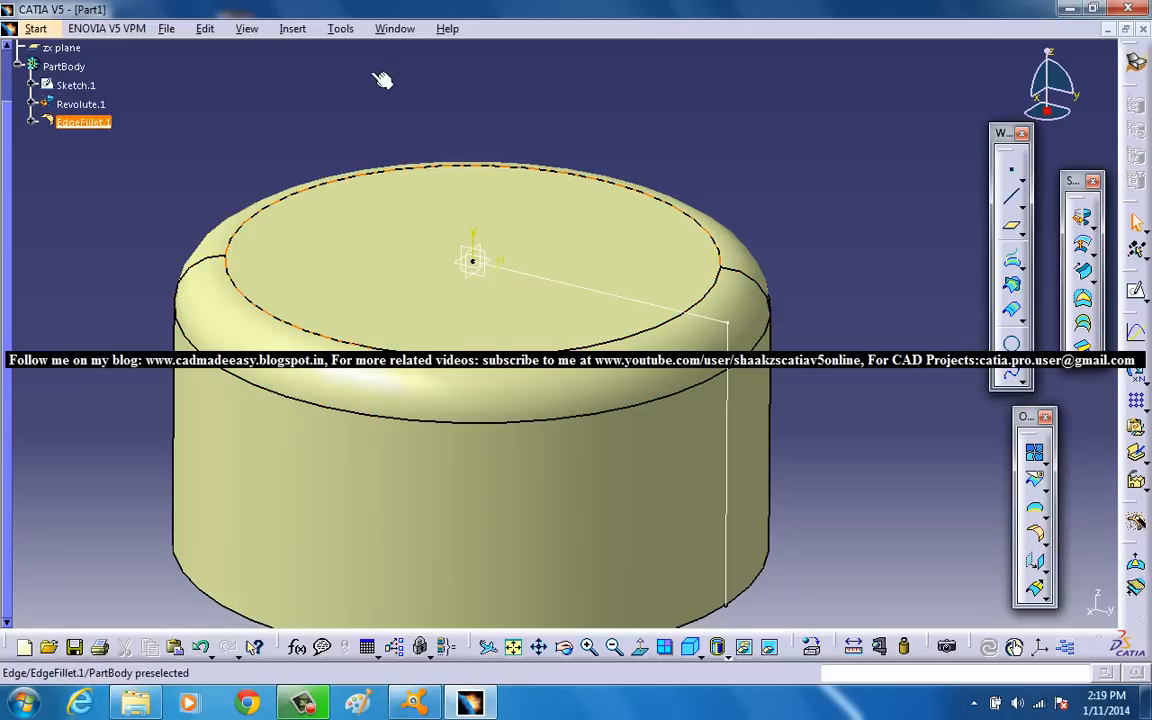
Step: Create Part2 in Part Design and select its yz plane
left_click(36, 28)
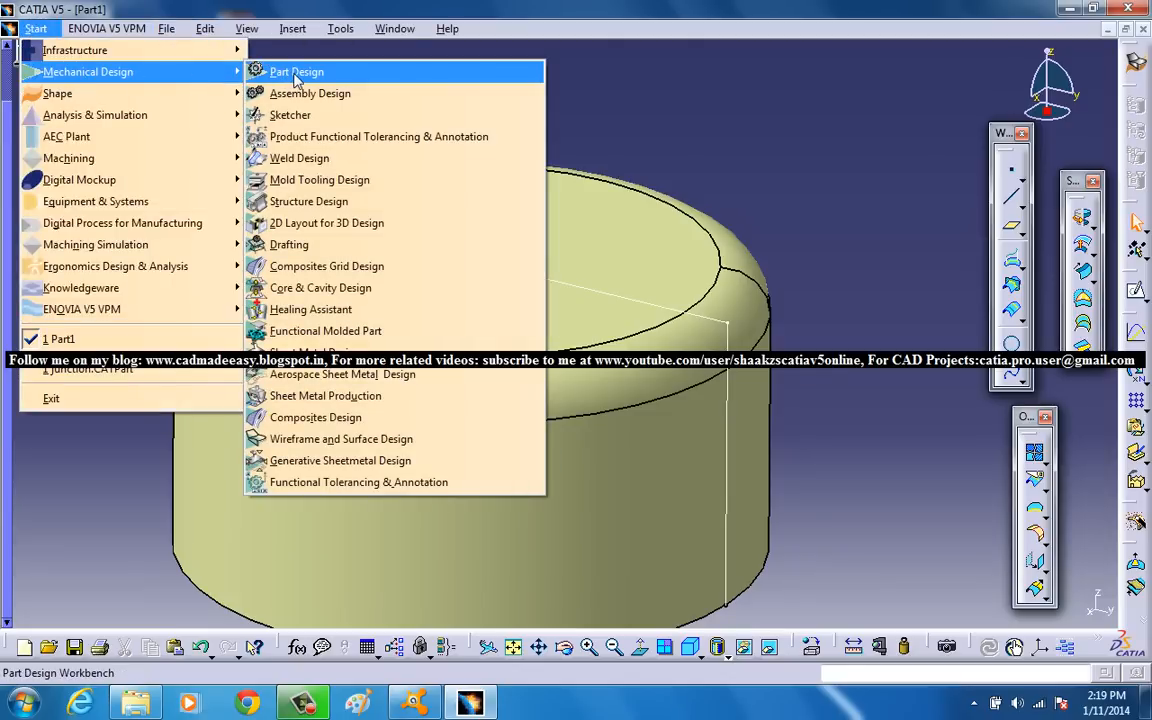
mouse_move(342, 374)
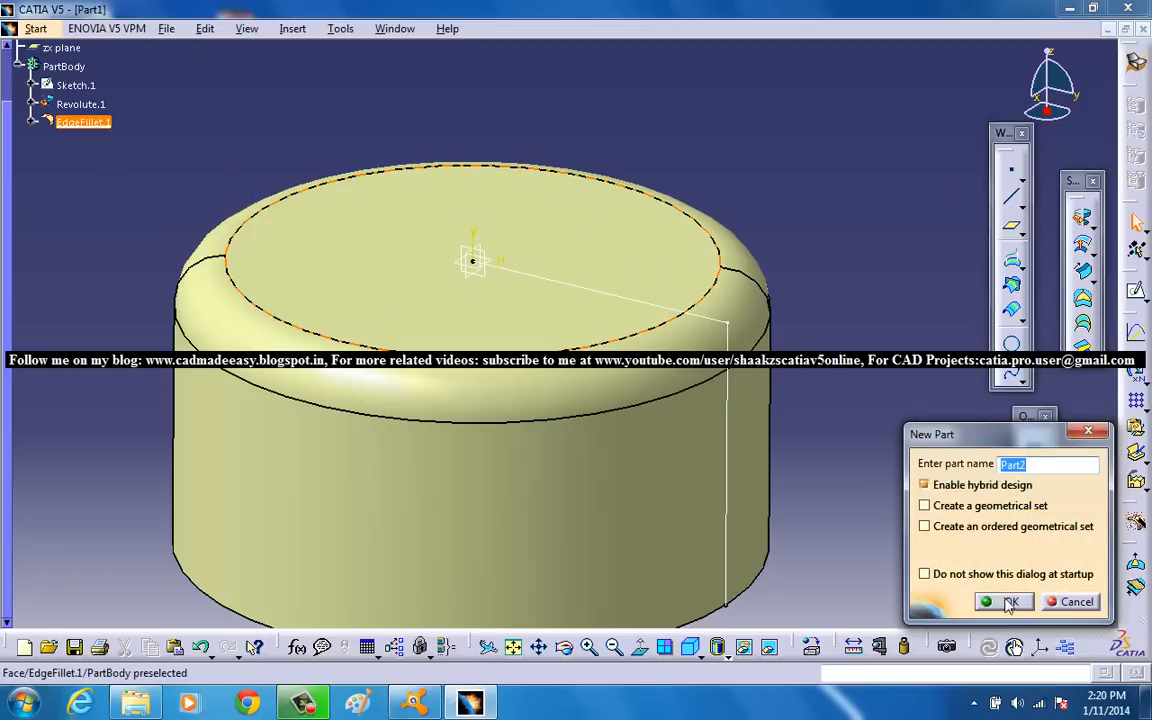
left_click(1004, 601)
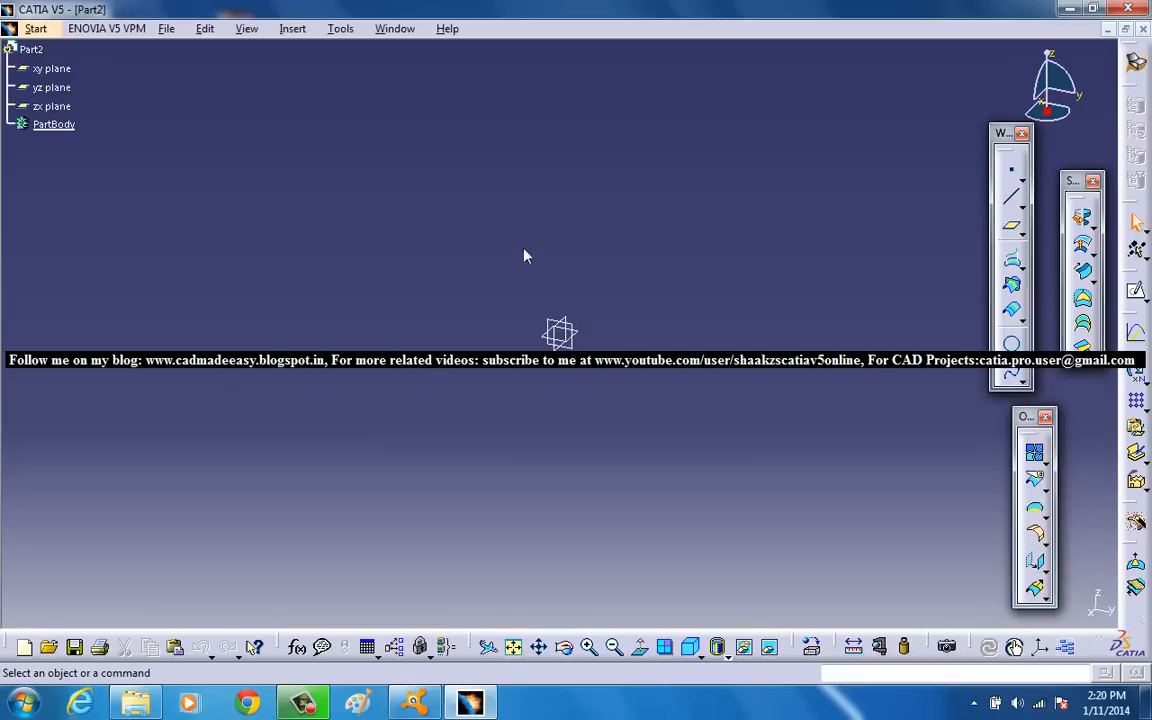
left_click(51, 87)
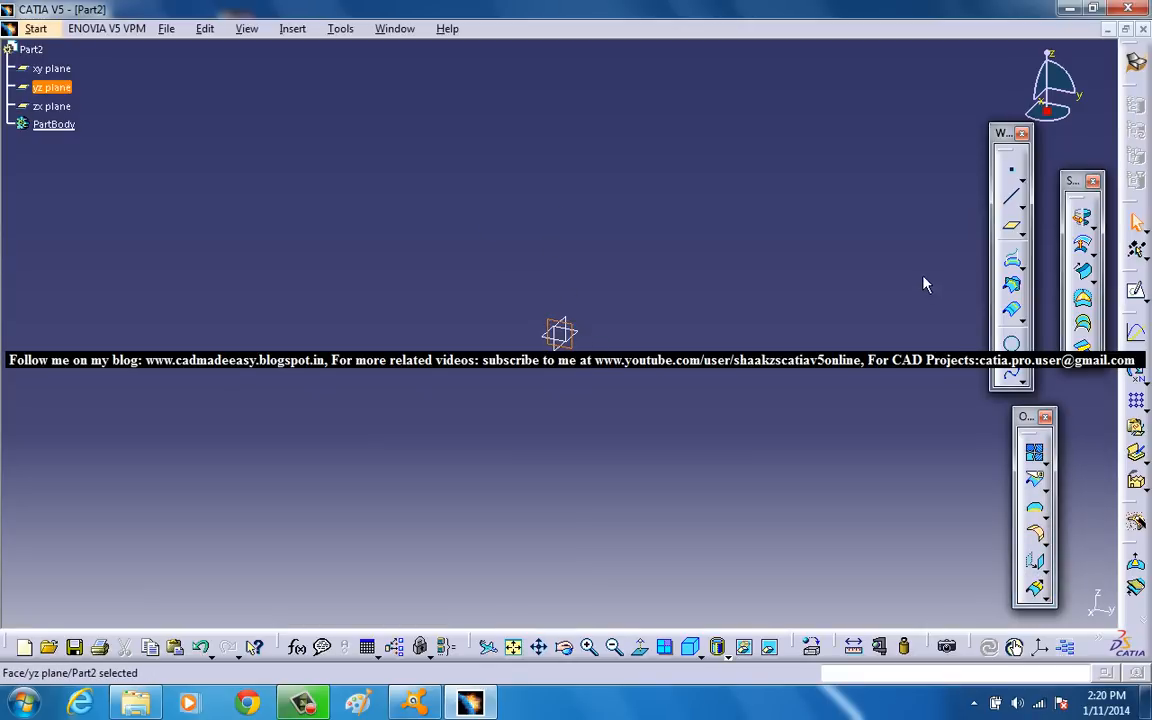
mouse_move(1136, 293)
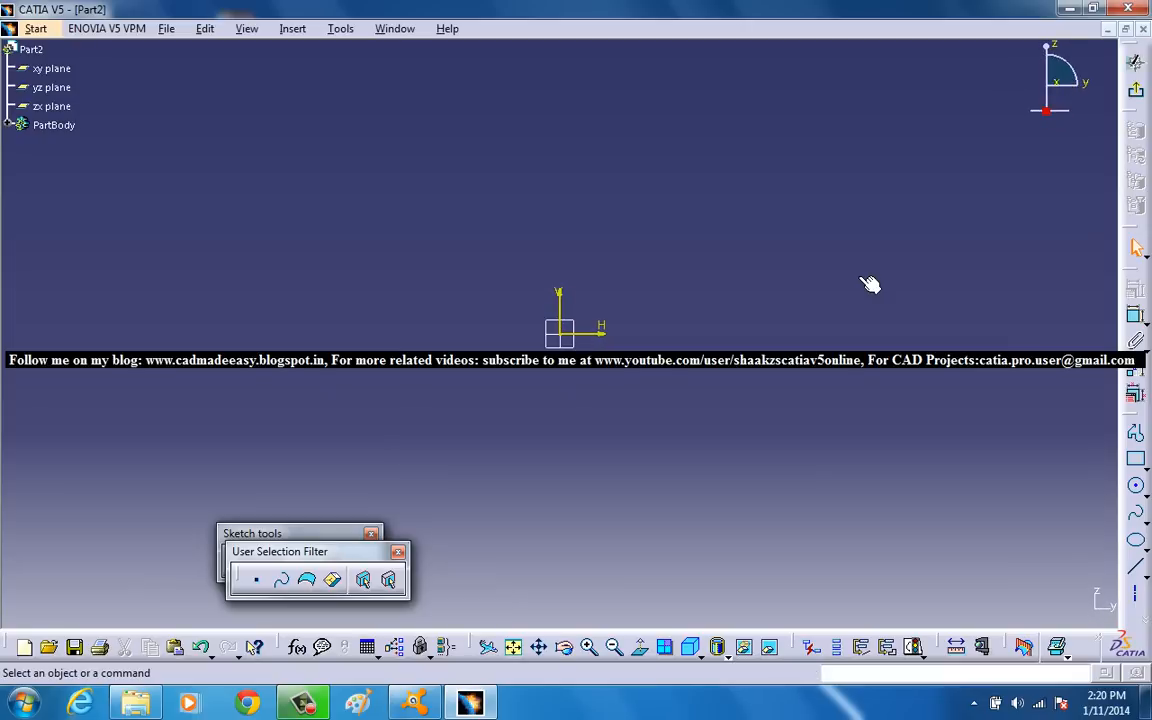
mouse_move(712, 251)
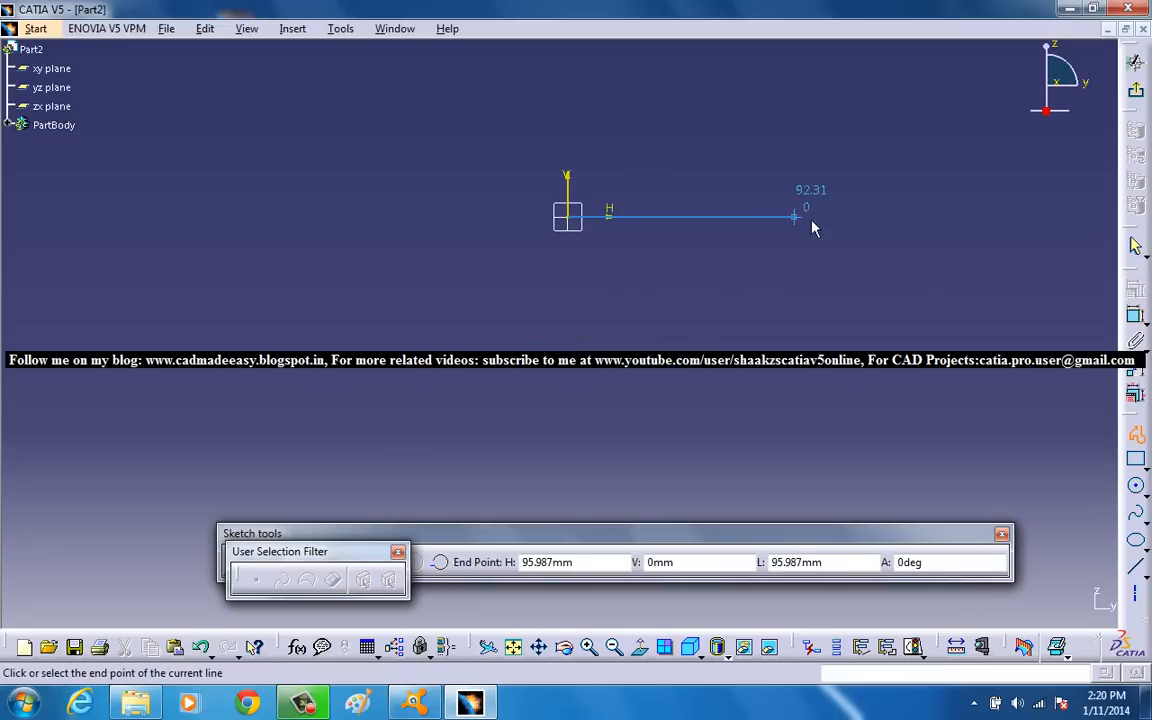
Step: Draw the L-profile: a horizontal line from the origin, then a vertical line downward
left_click(845, 330)
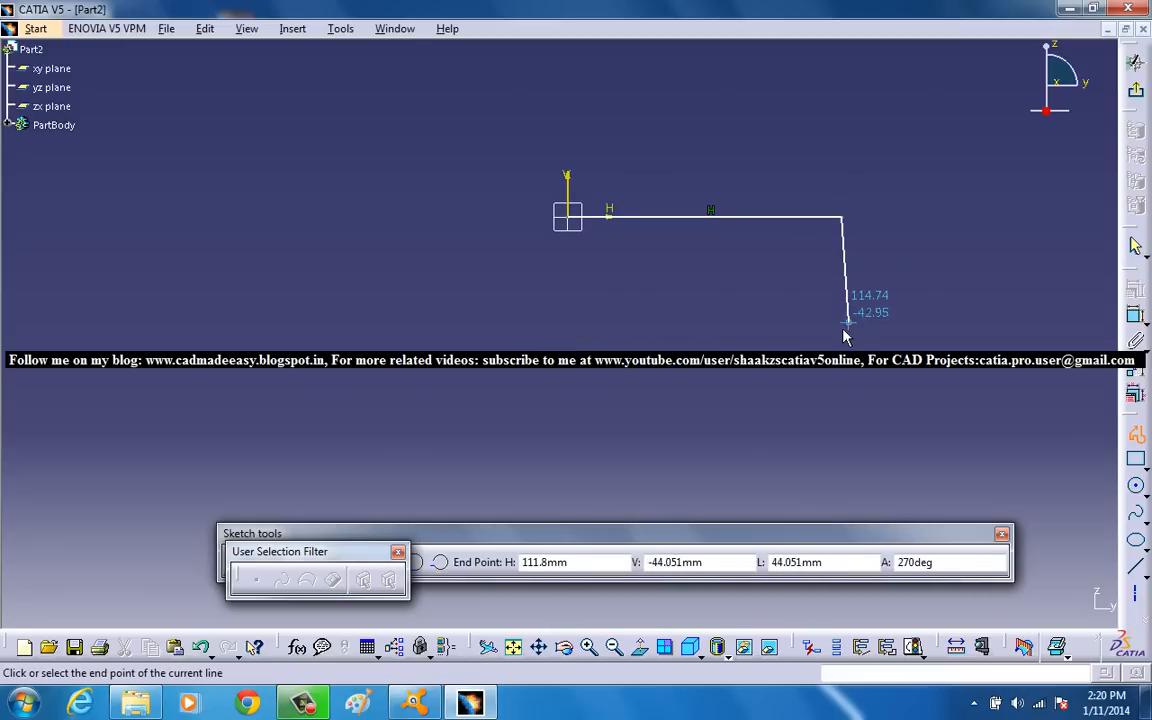
left_click(838, 333)
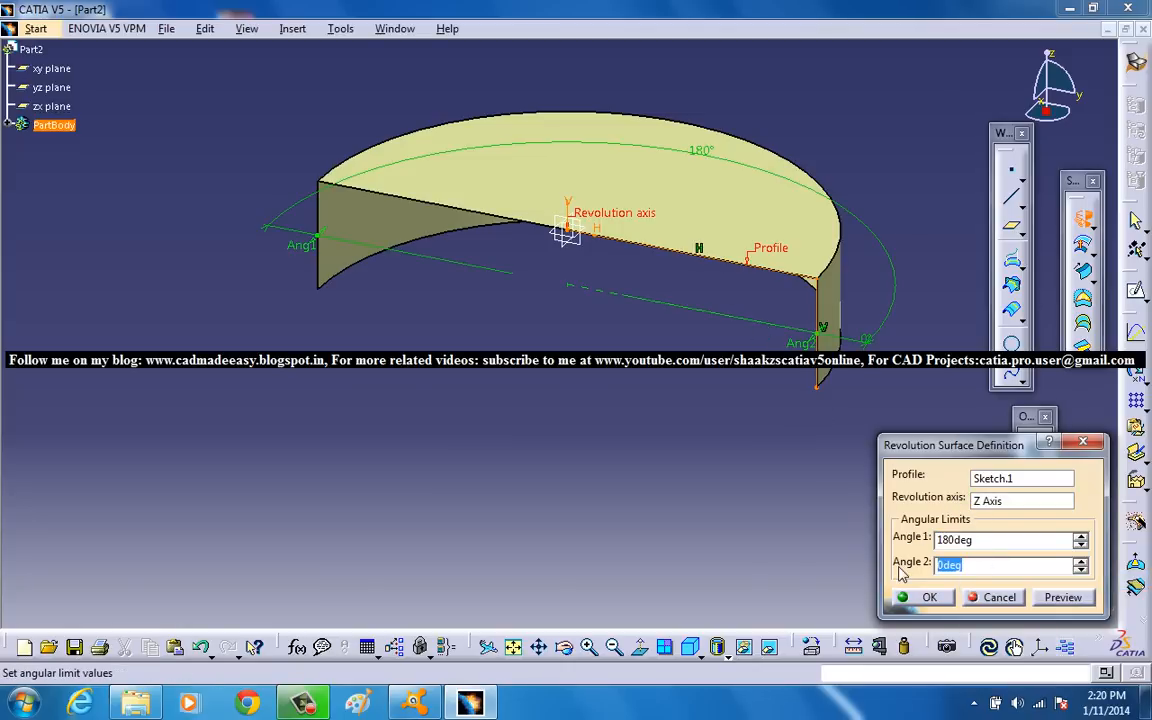
Step: Revolve Sketch.1 about the Z axis with 180° on each side
type("180")
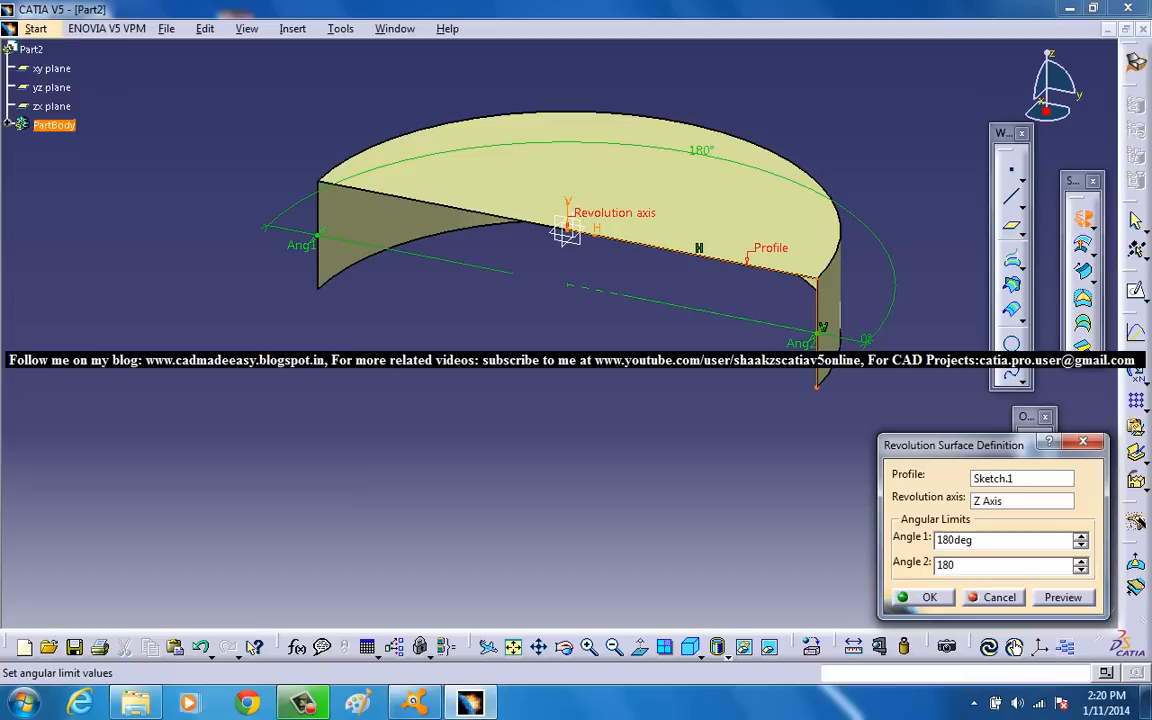
left_click(929, 597)
type("1")
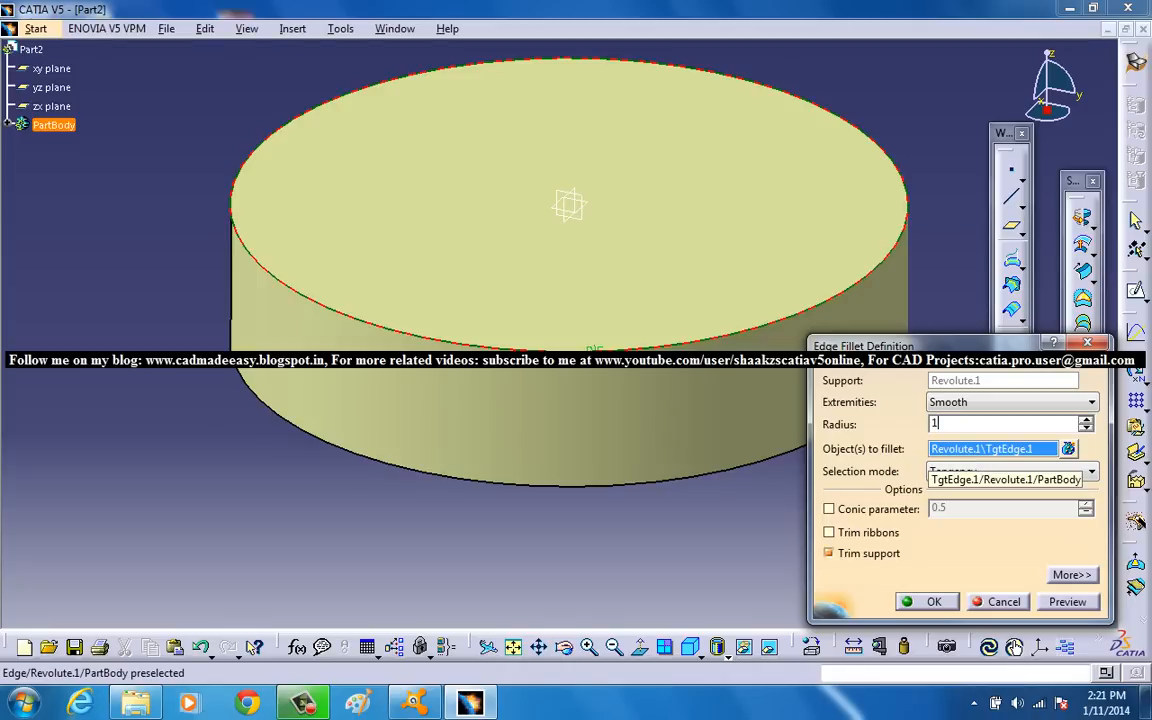
Step: Apply the edge fillet to Revolute.1's top circular edge
left_click(933, 601)
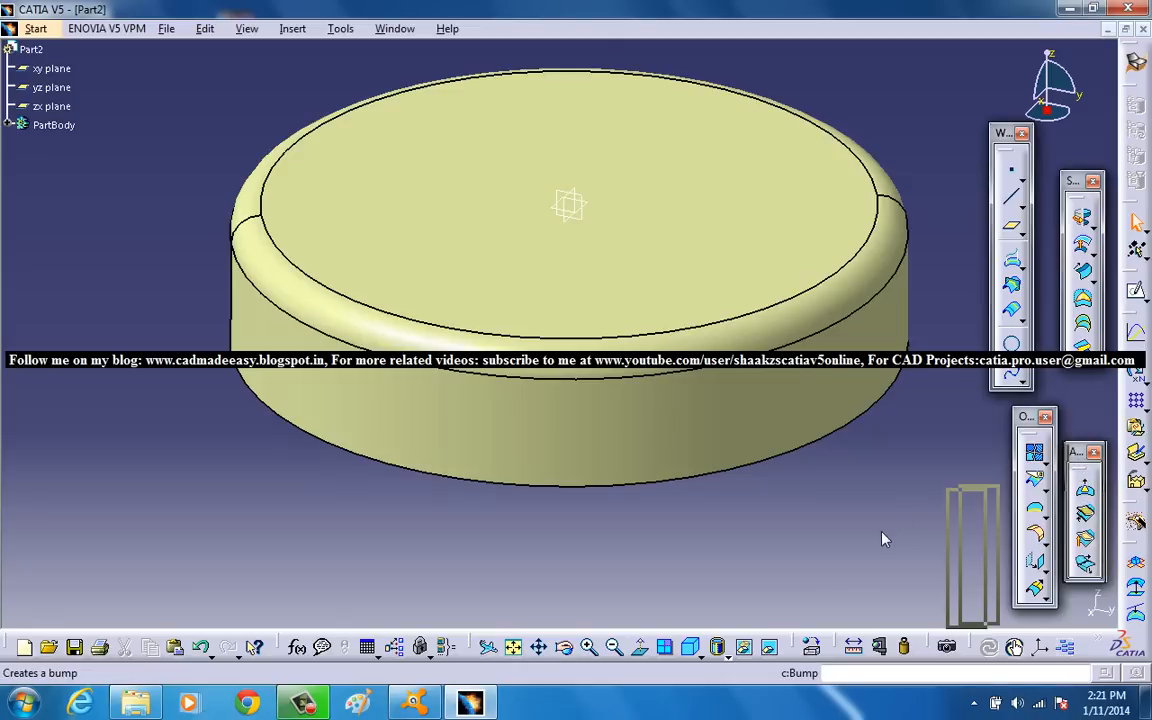
mouse_move(882, 607)
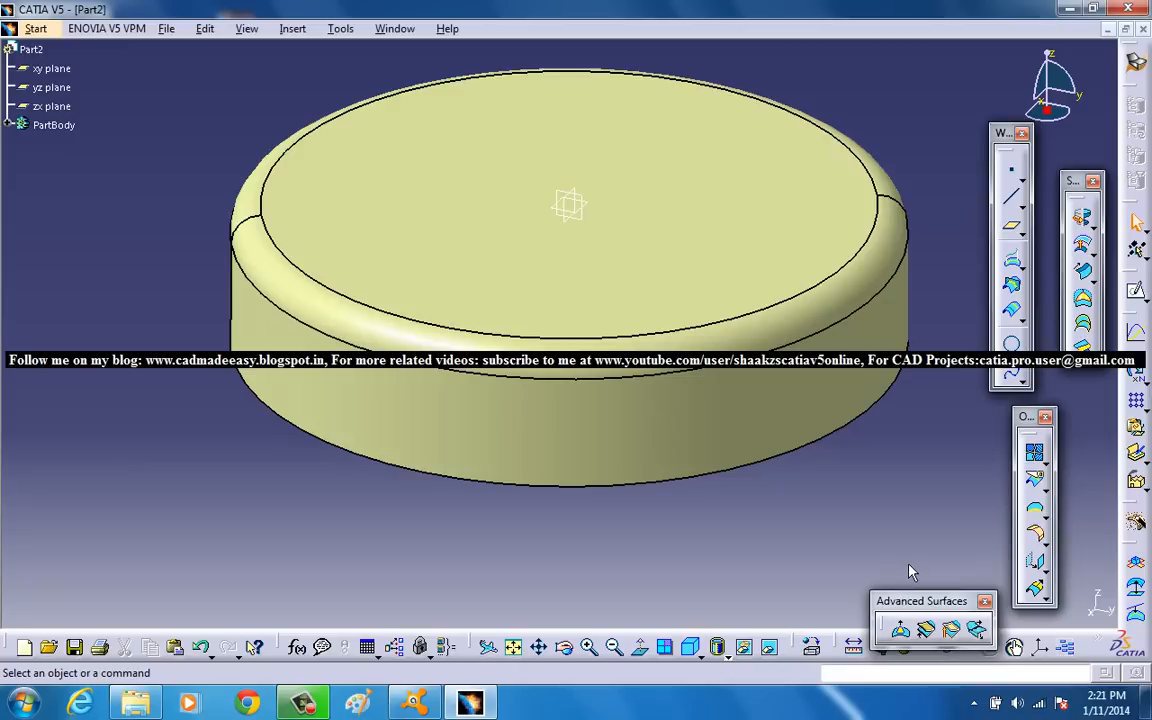
mouse_move(899, 631)
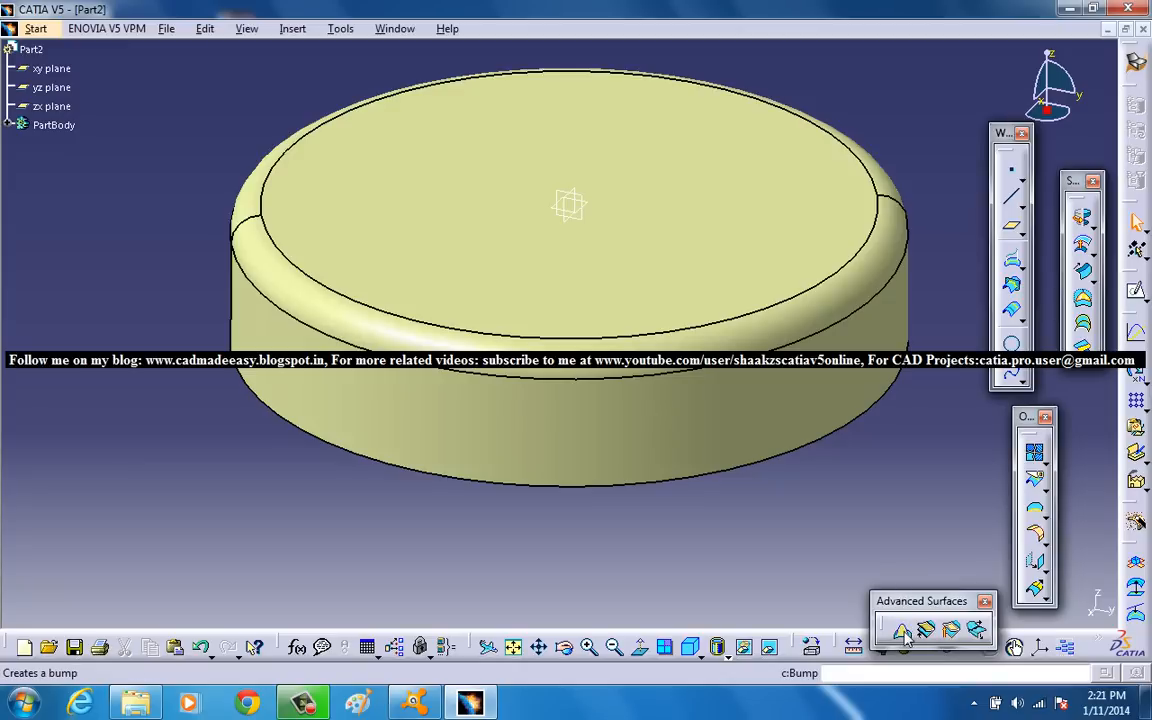
Step: Launch the Bump tool with EdgeFillet.1 as the element to deform
left_click(900, 628)
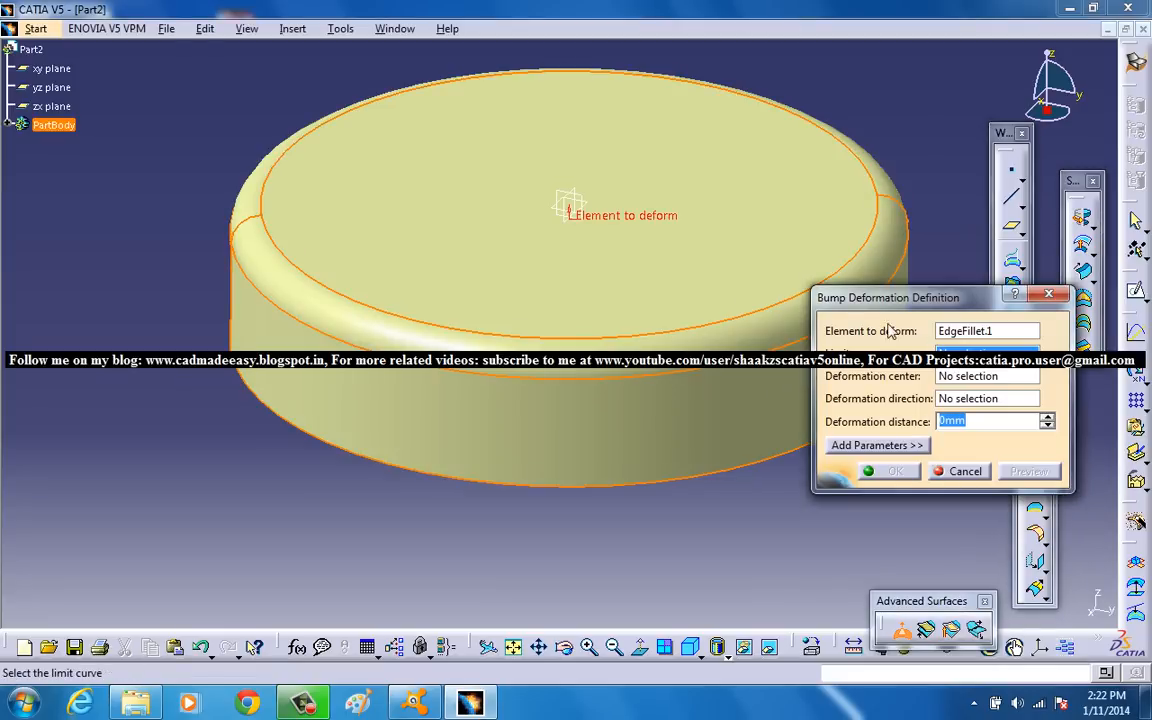
mouse_move(883, 237)
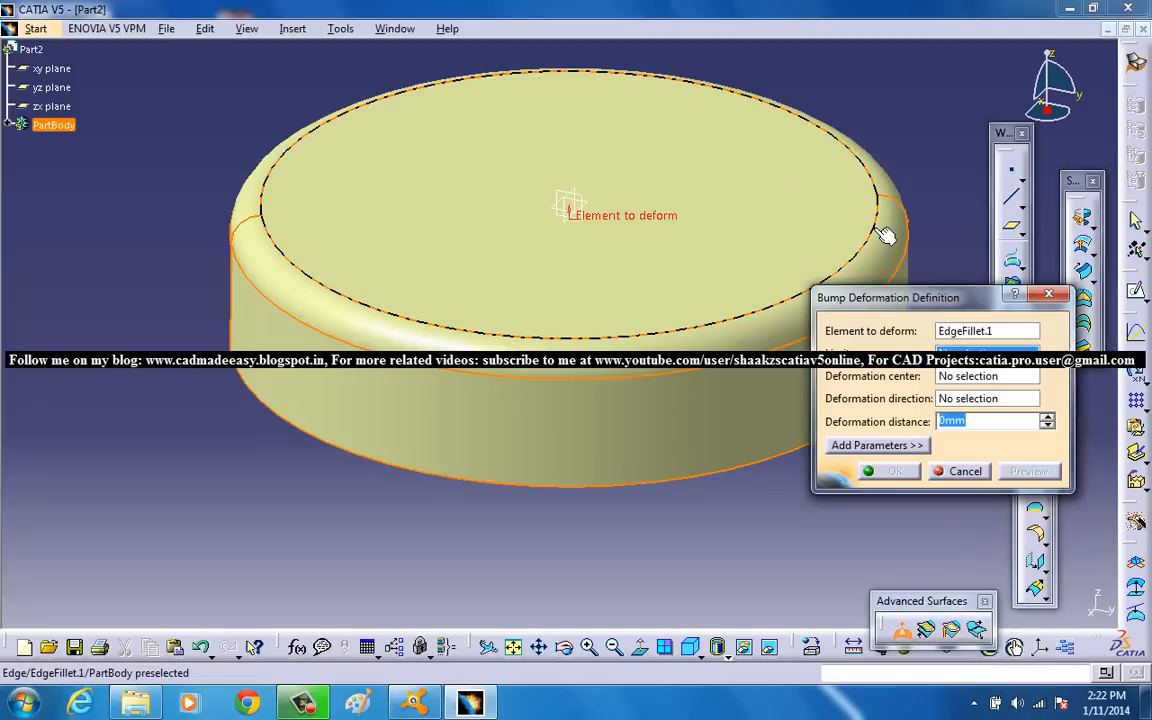
mouse_move(884, 235)
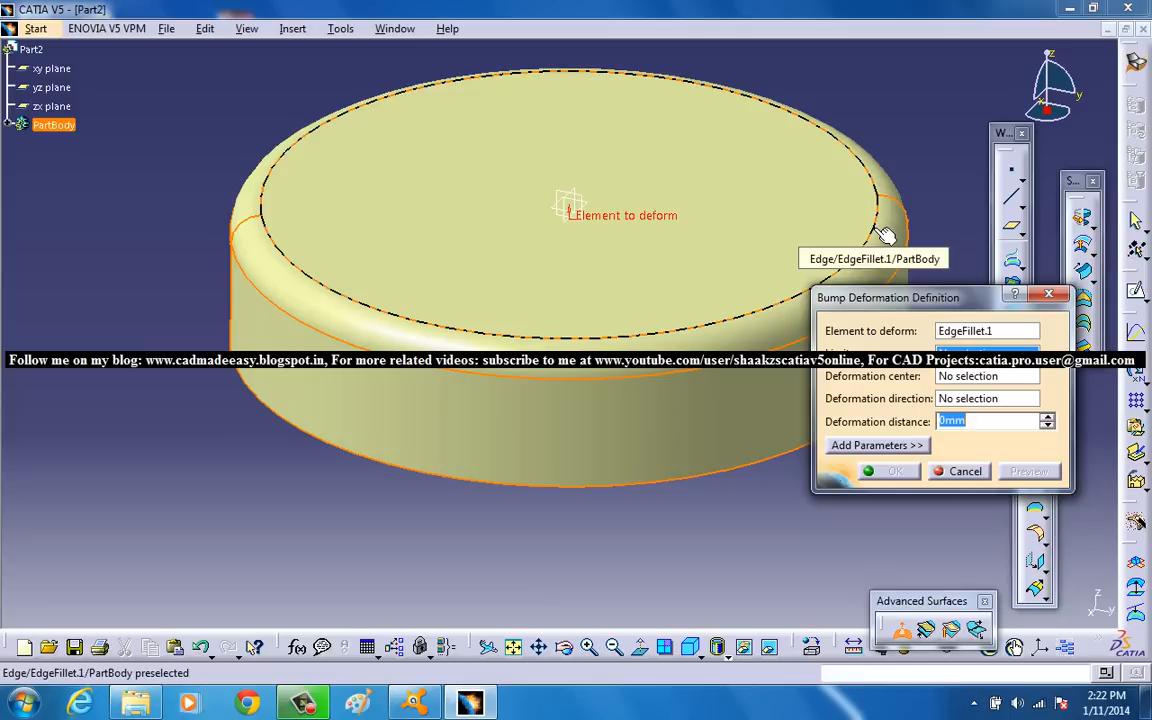
mouse_move(885, 225)
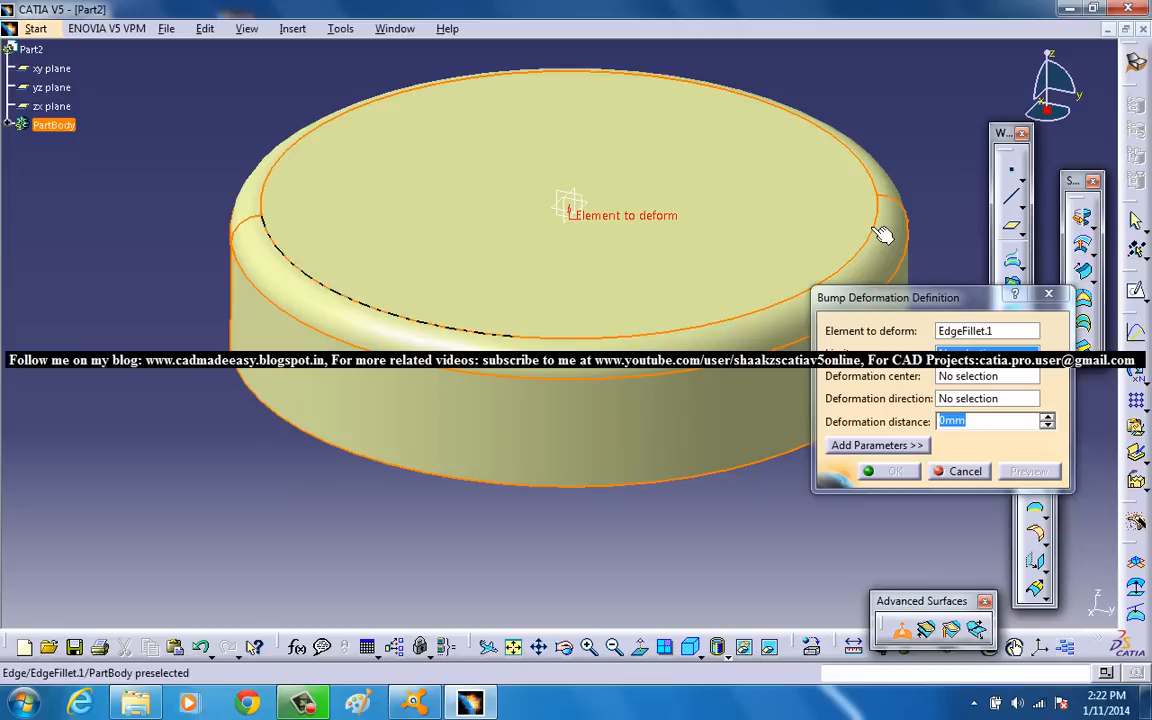
Step: Use the top face's circular edge as limit curve and Point.1 at 0,0,0 as center
left_click(987, 376)
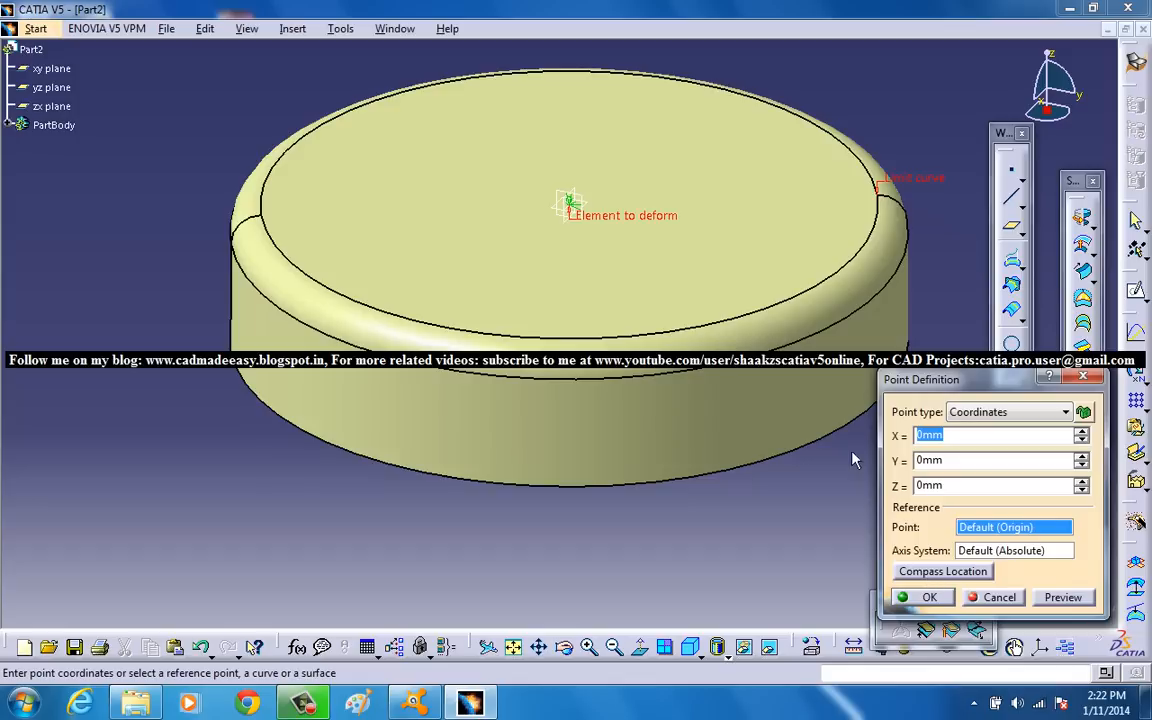
left_click(921, 597)
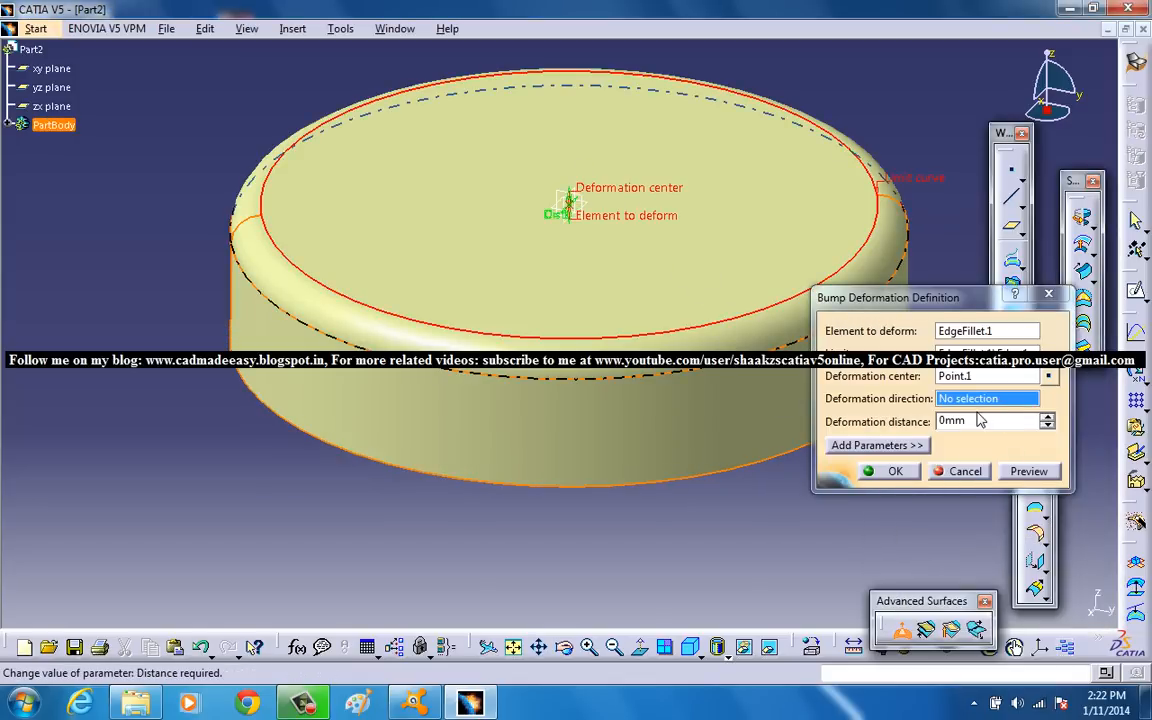
Step: Set the bump direction to Z Axis and its deformation distance to 26 mm
triple_click(990, 420)
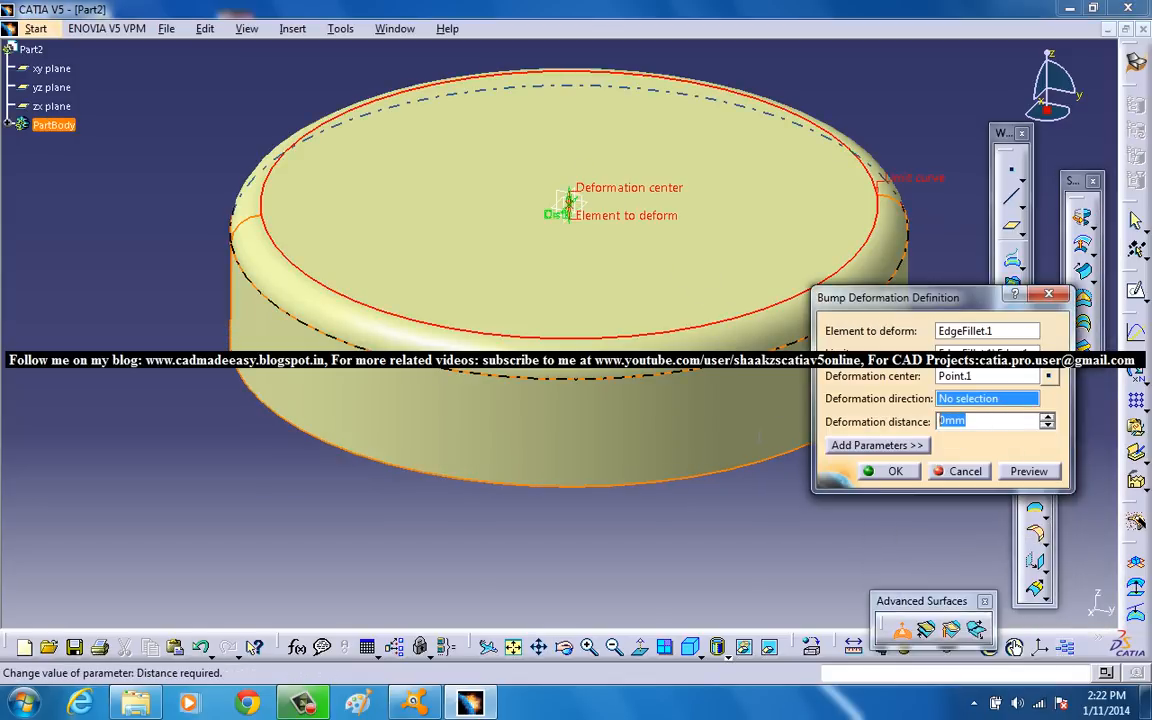
type("15")
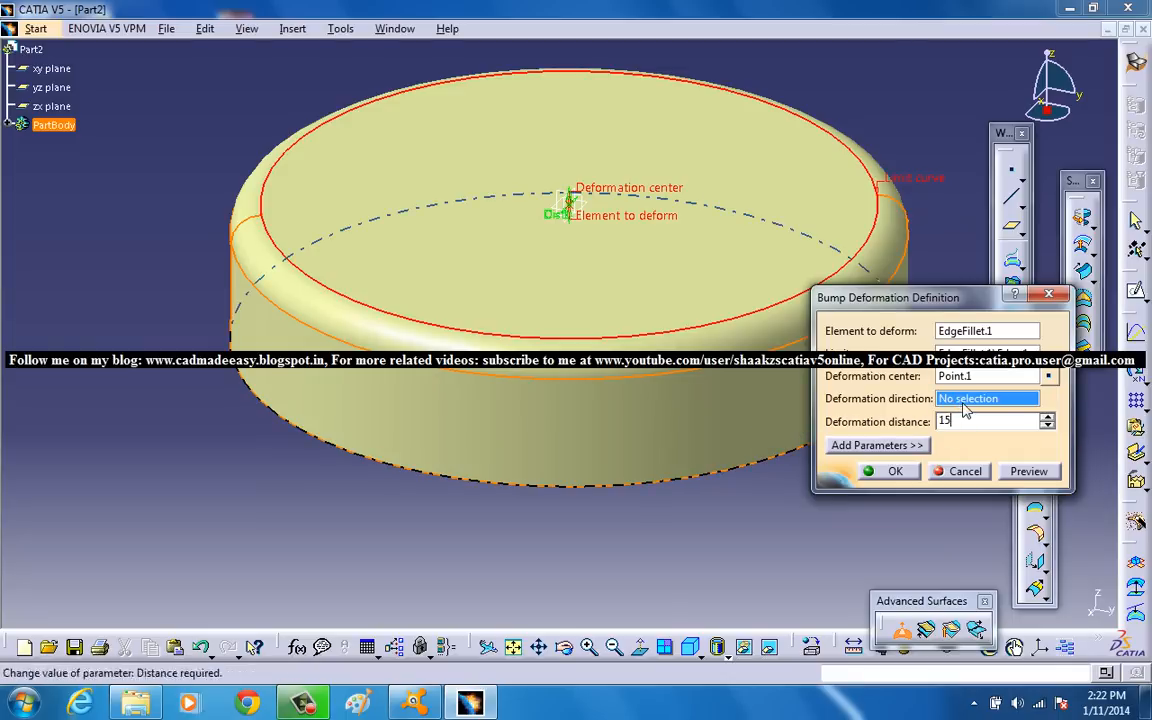
left_click(1048, 398)
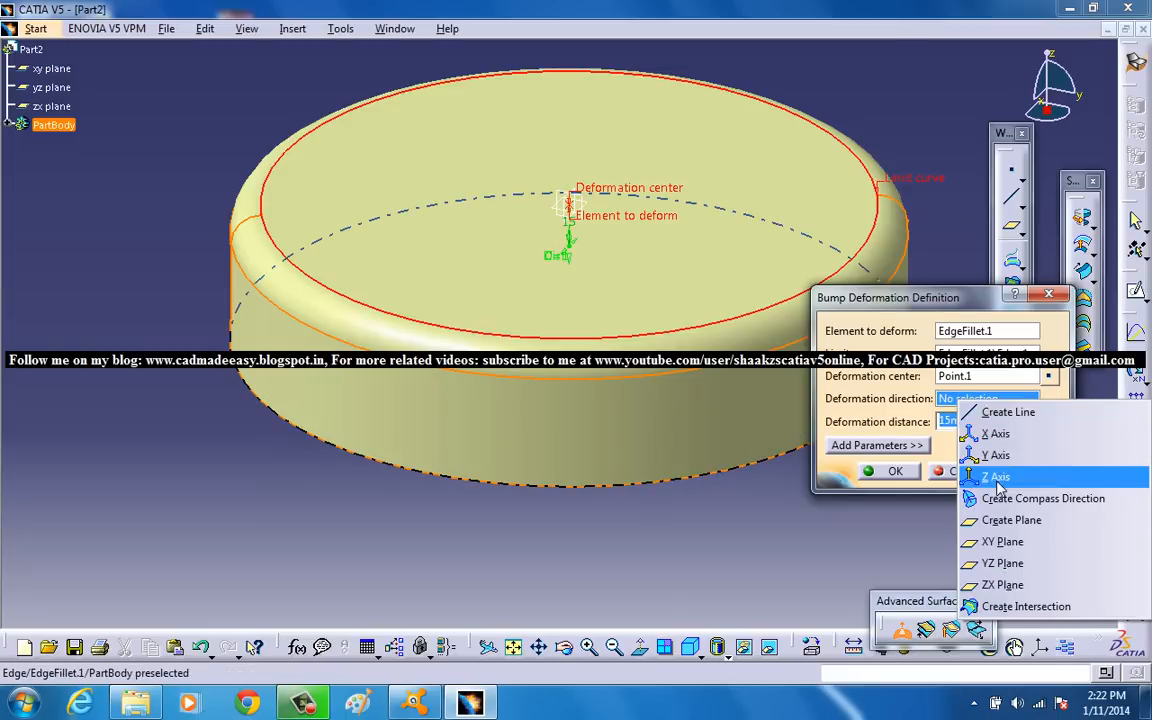
left_click(996, 477)
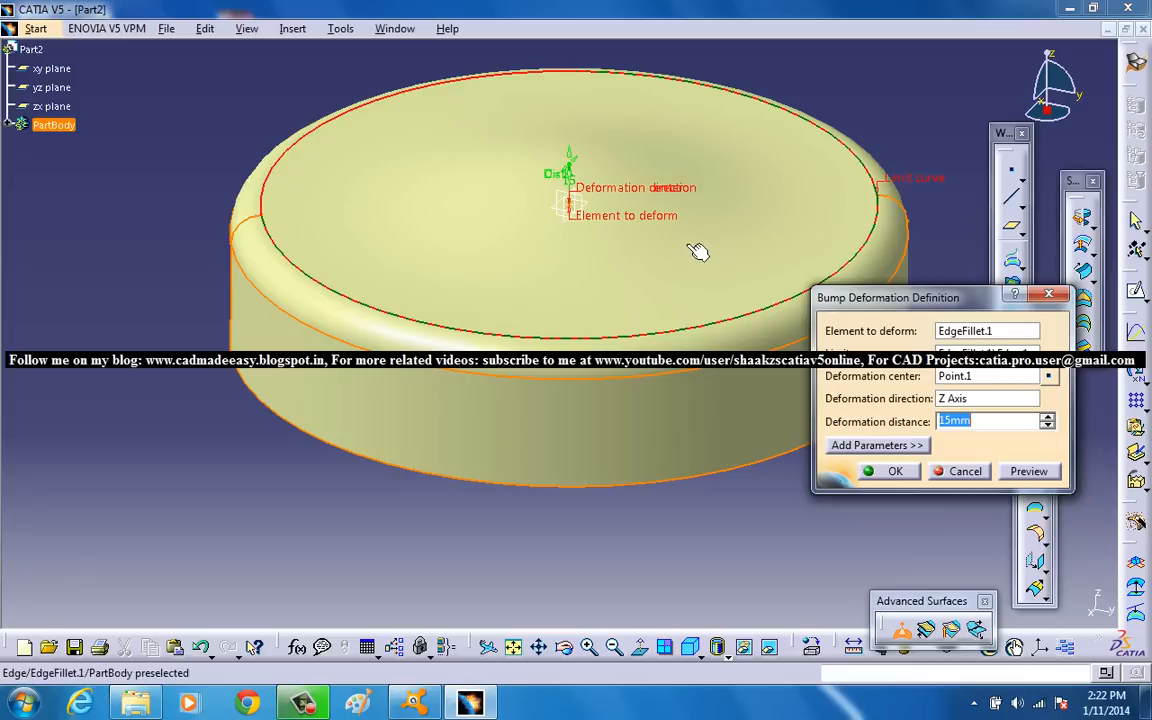
left_click_drag(700, 250, 623, 132)
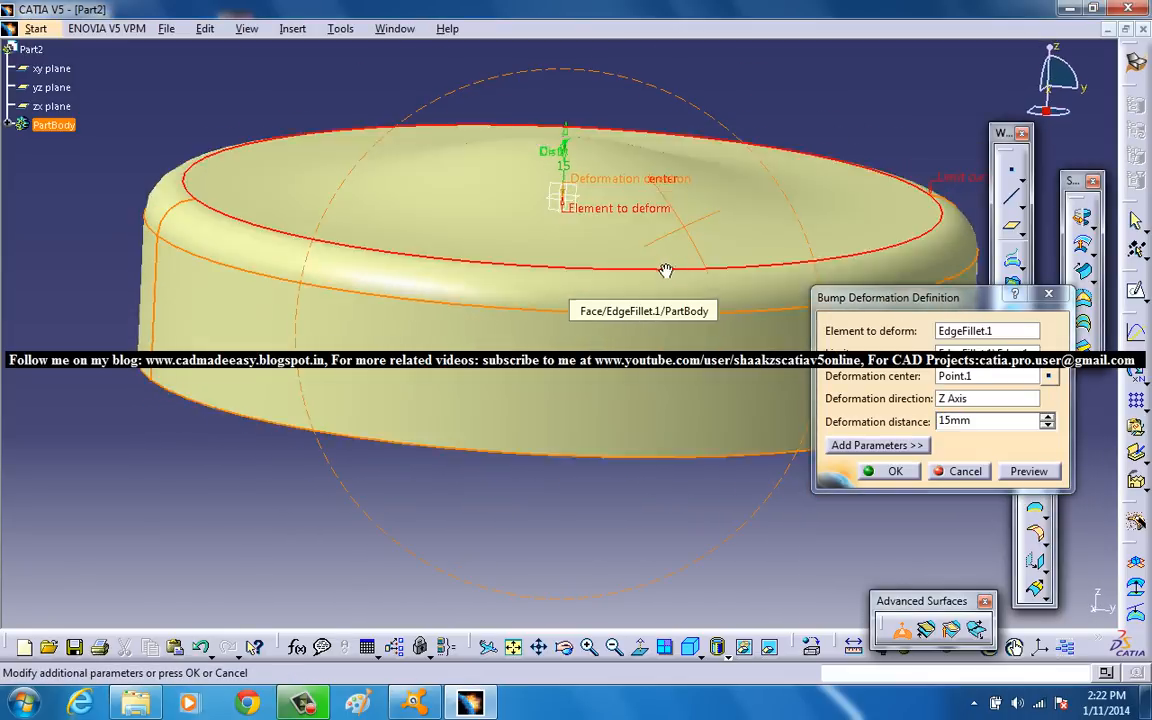
left_click(1048, 416)
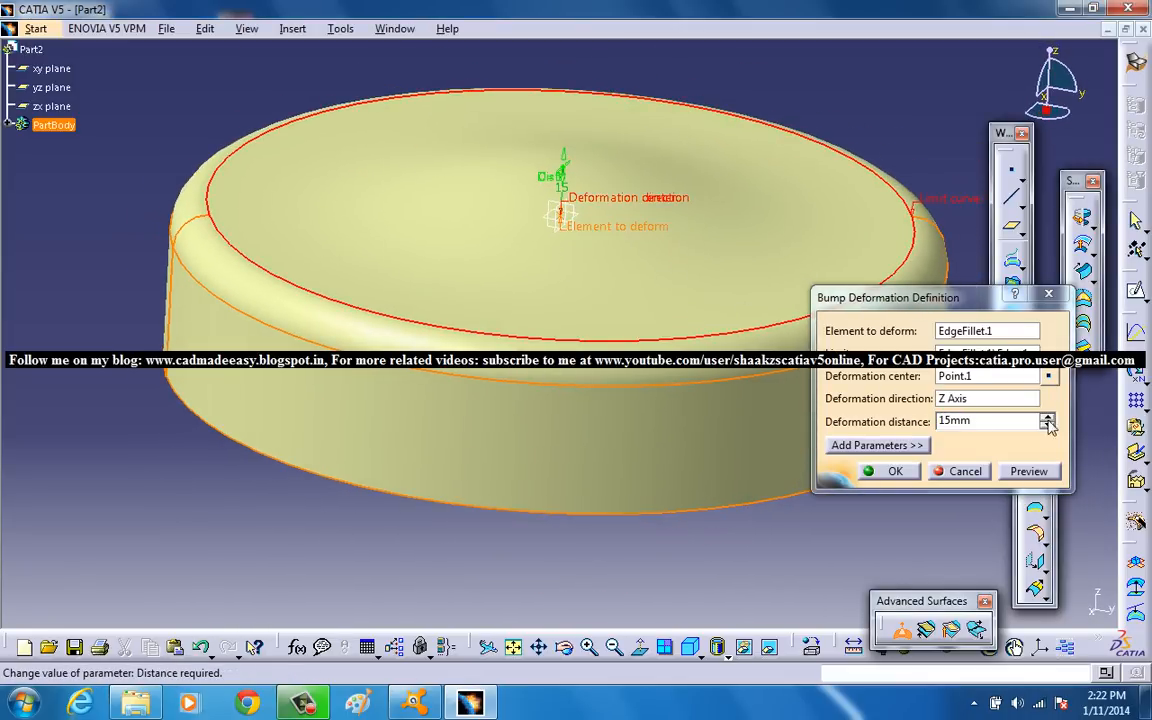
left_click(1048, 416)
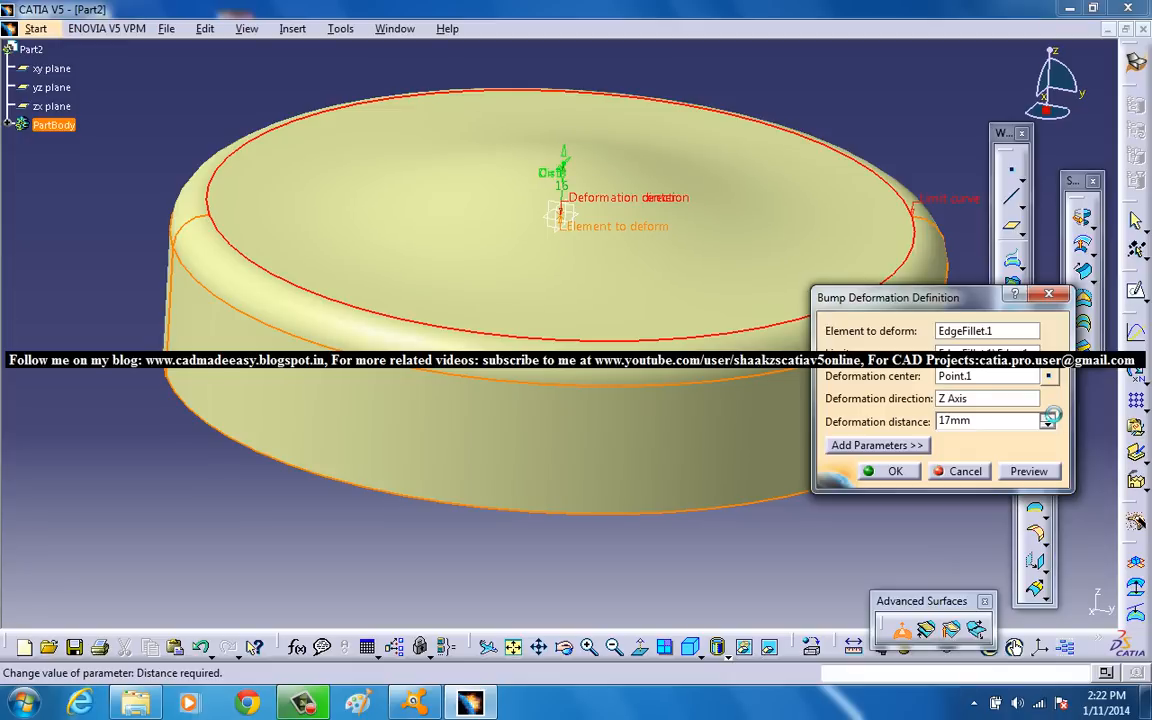
left_click(1048, 416)
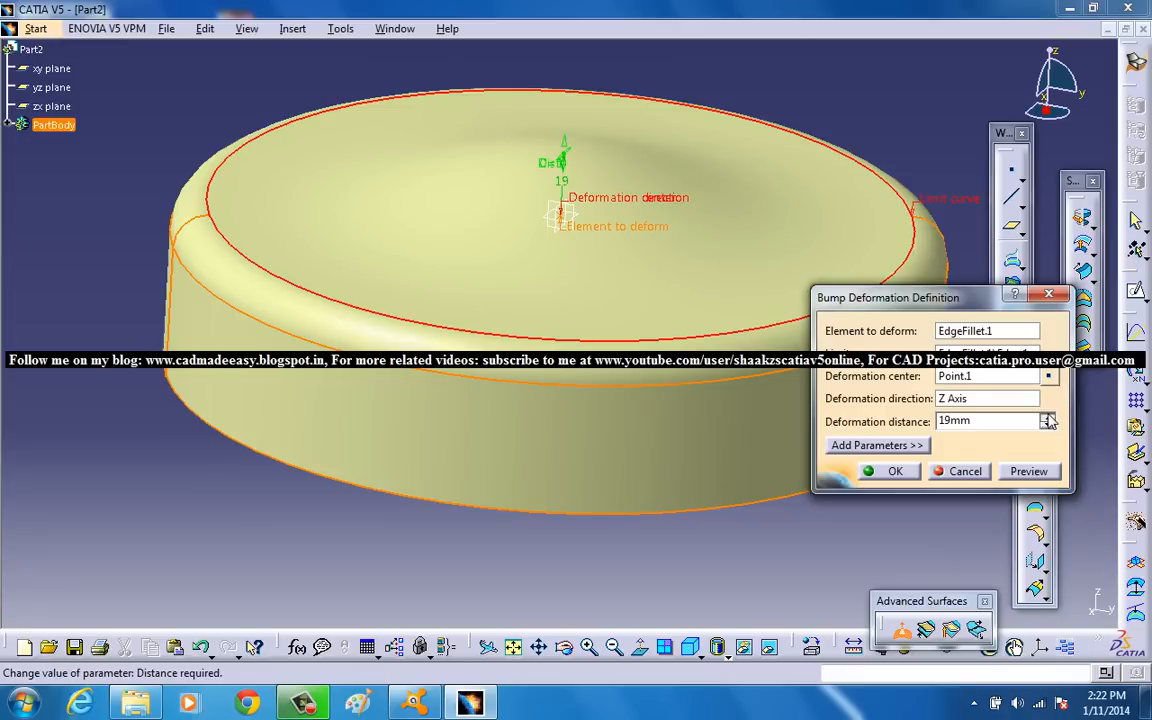
left_click(1048, 415)
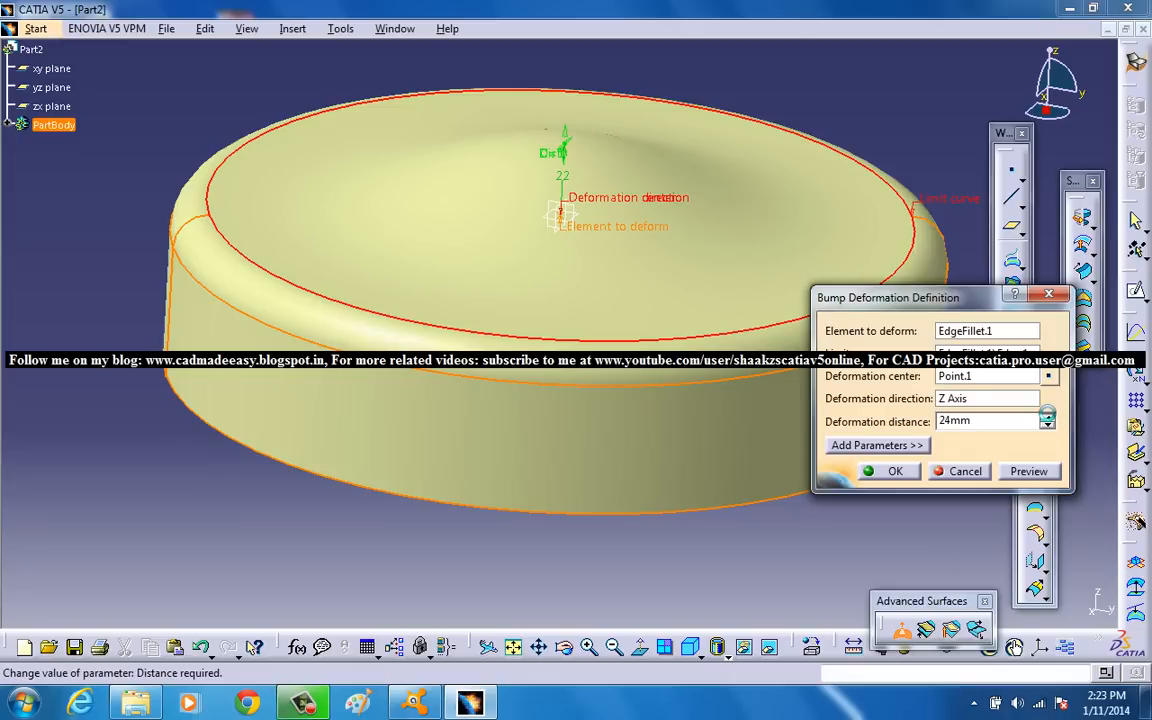
left_click(1048, 415)
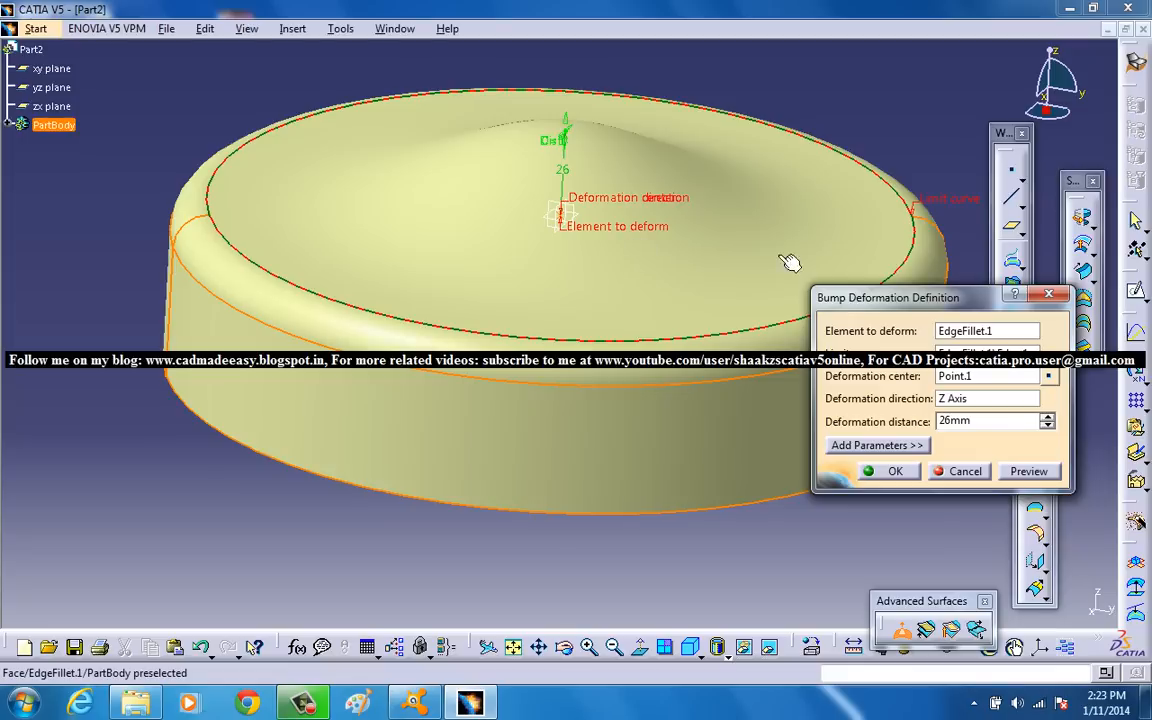
mouse_move(876, 445)
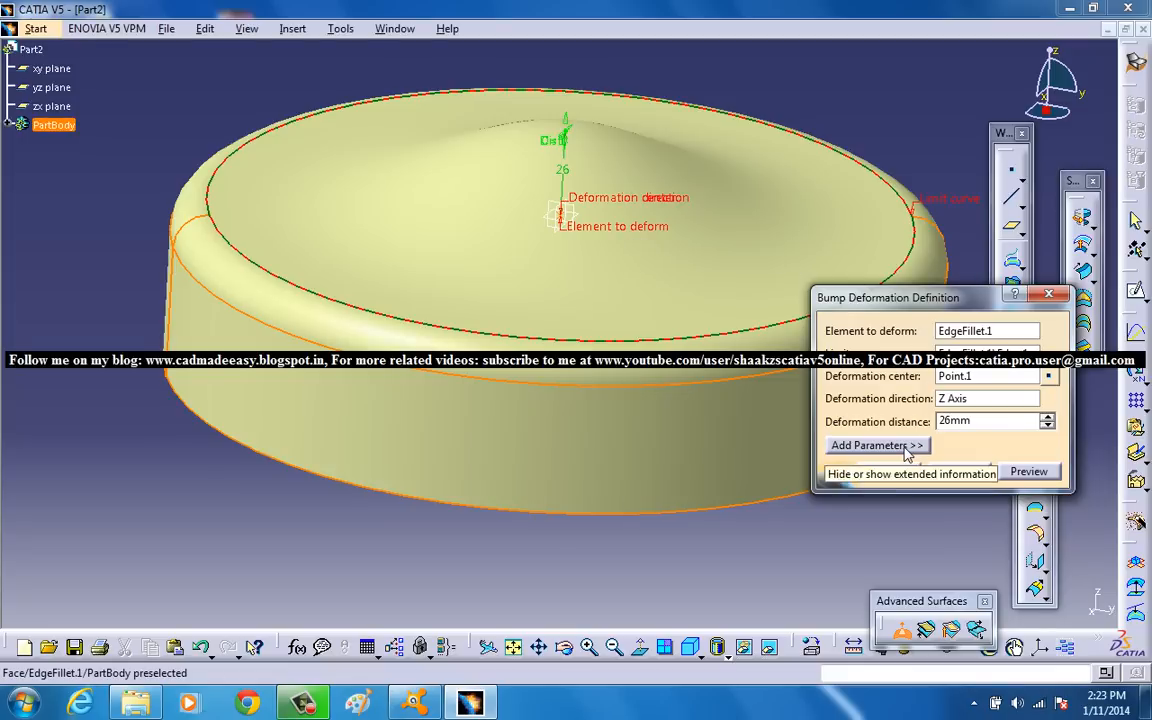
Step: Set the bump's center curvature to 2.3 in the extra parameters and confirm
left_click(875, 445)
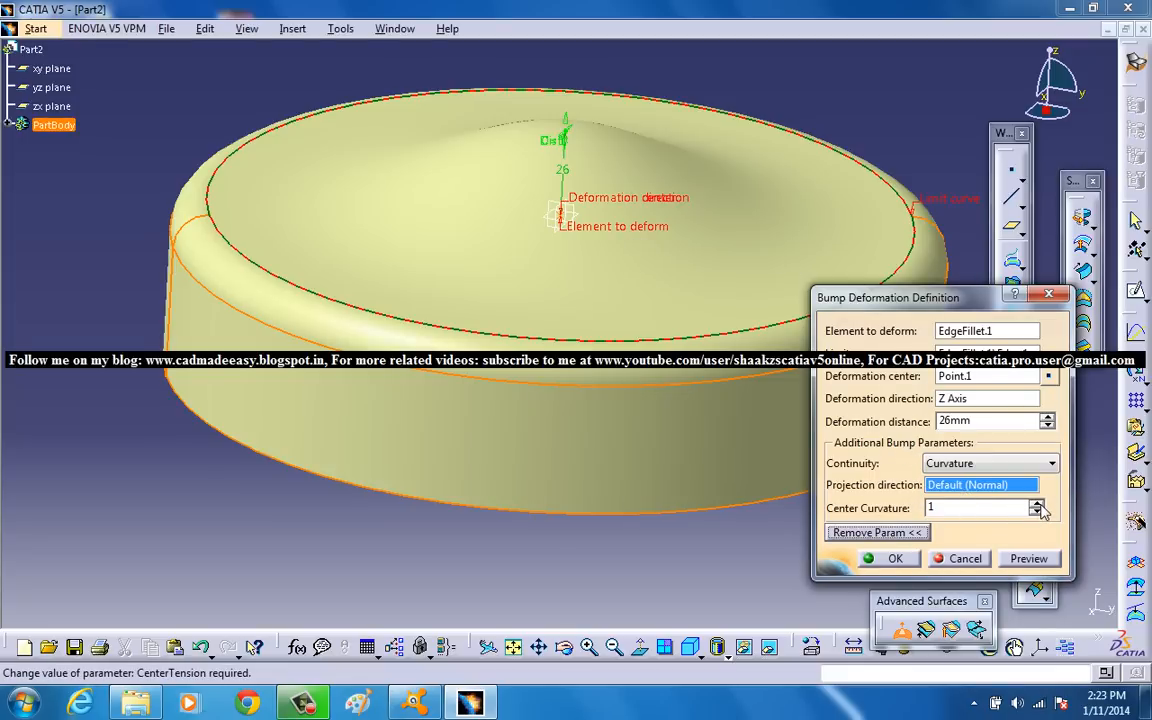
left_click(1038, 503)
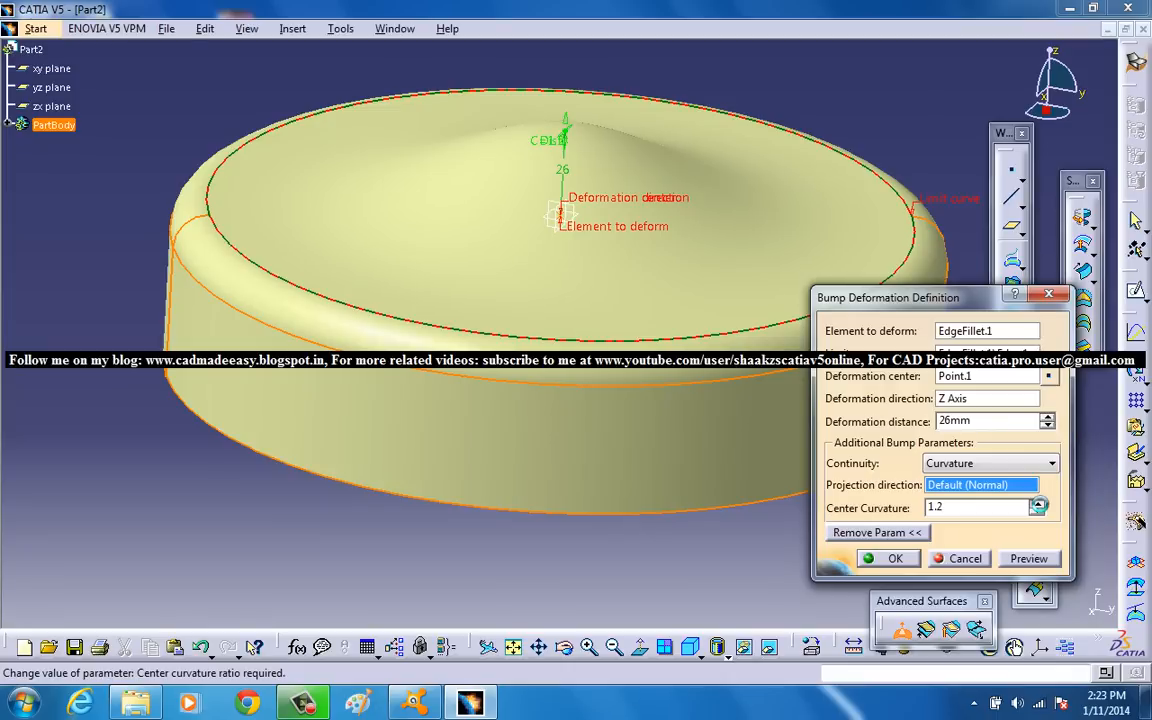
left_click(1035, 503)
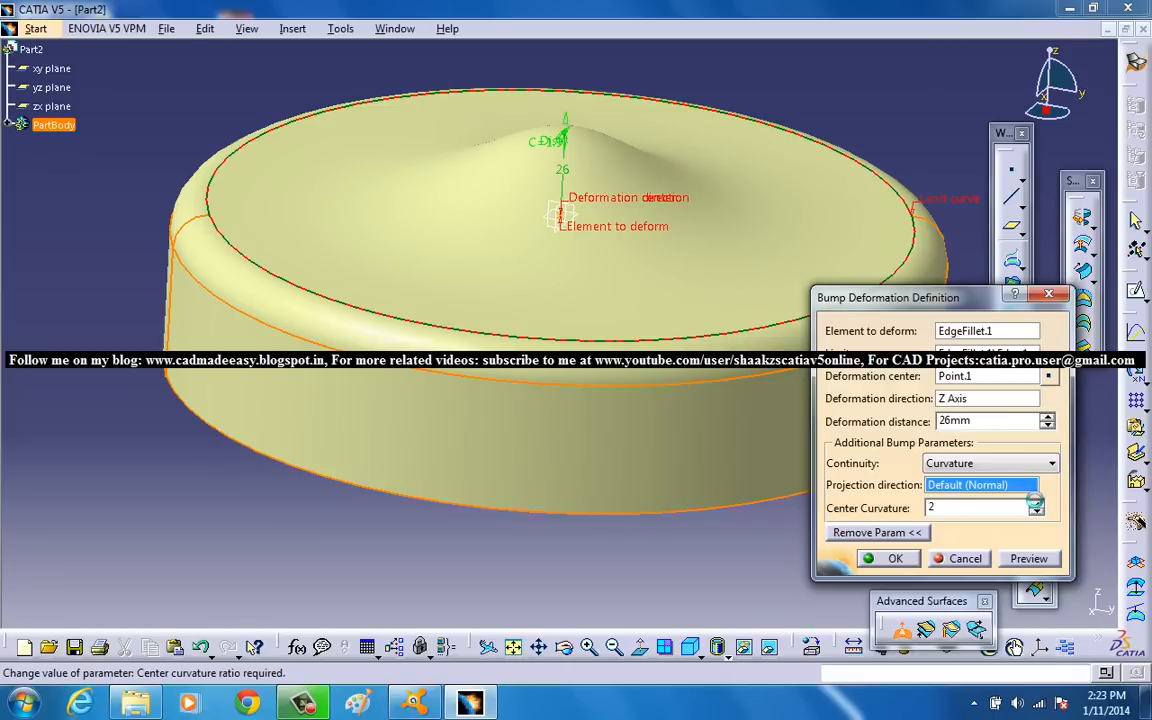
type("2.3")
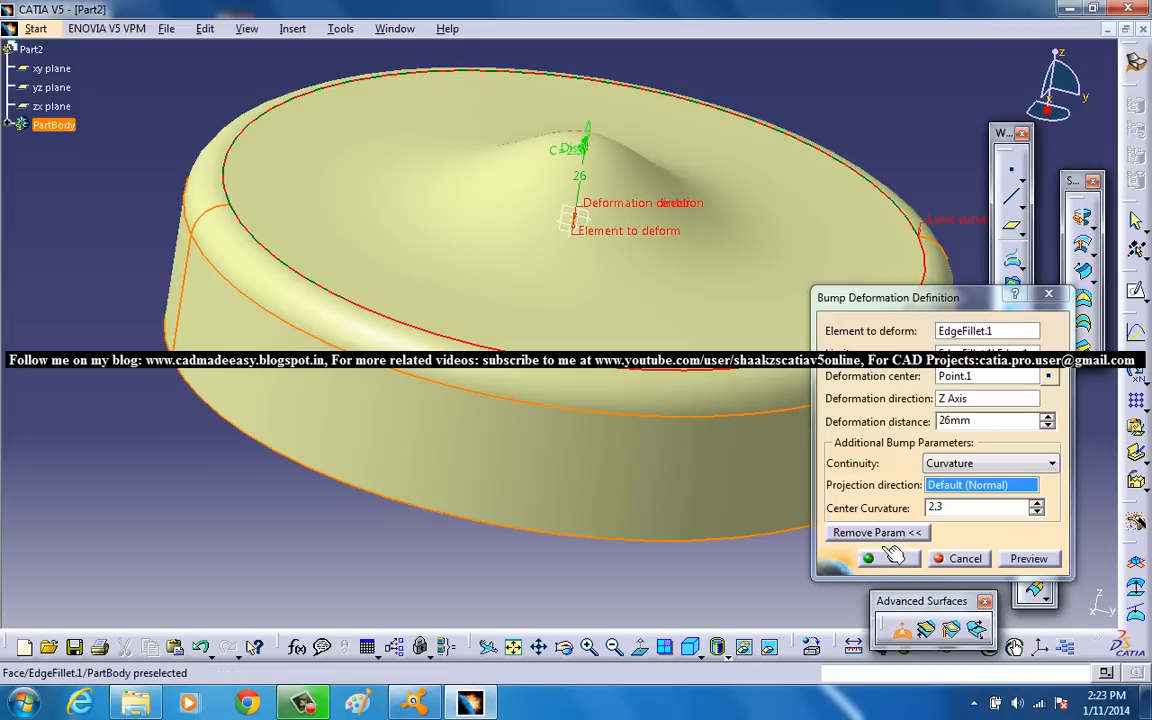
left_click(893, 558)
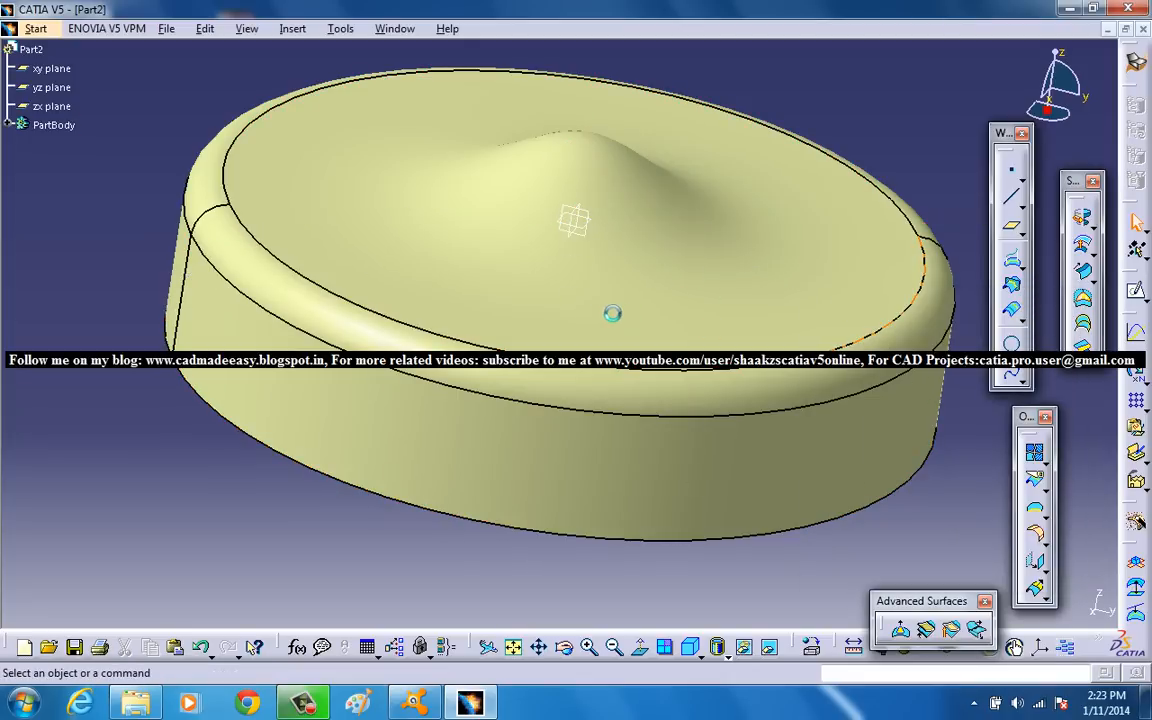